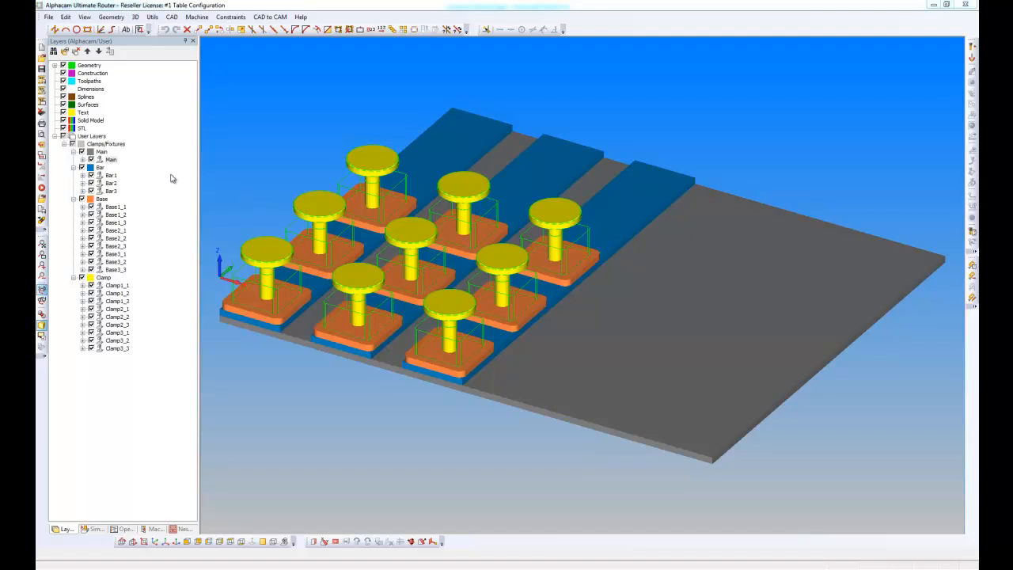
mouse_move(167, 168)
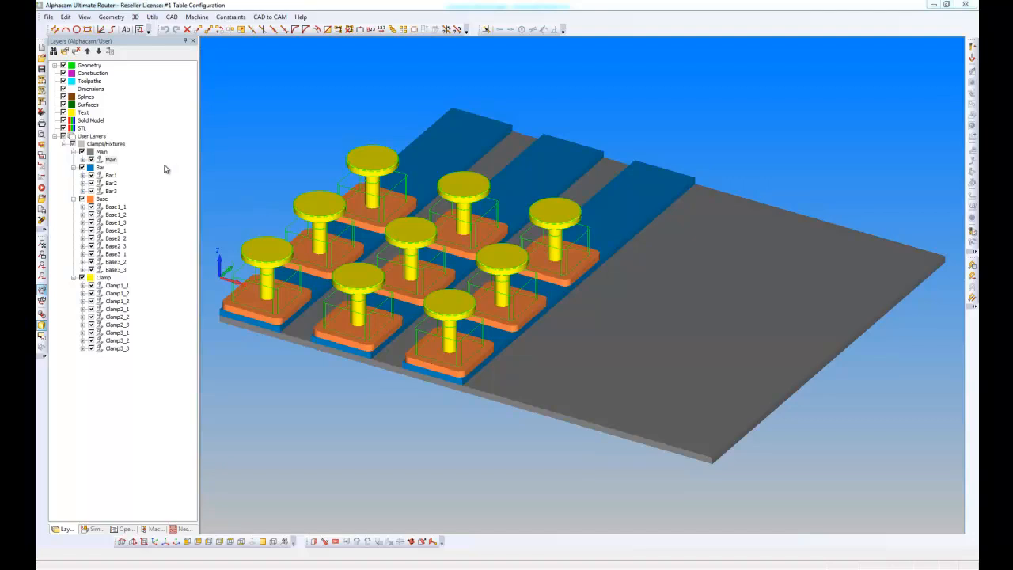
mouse_move(368, 195)
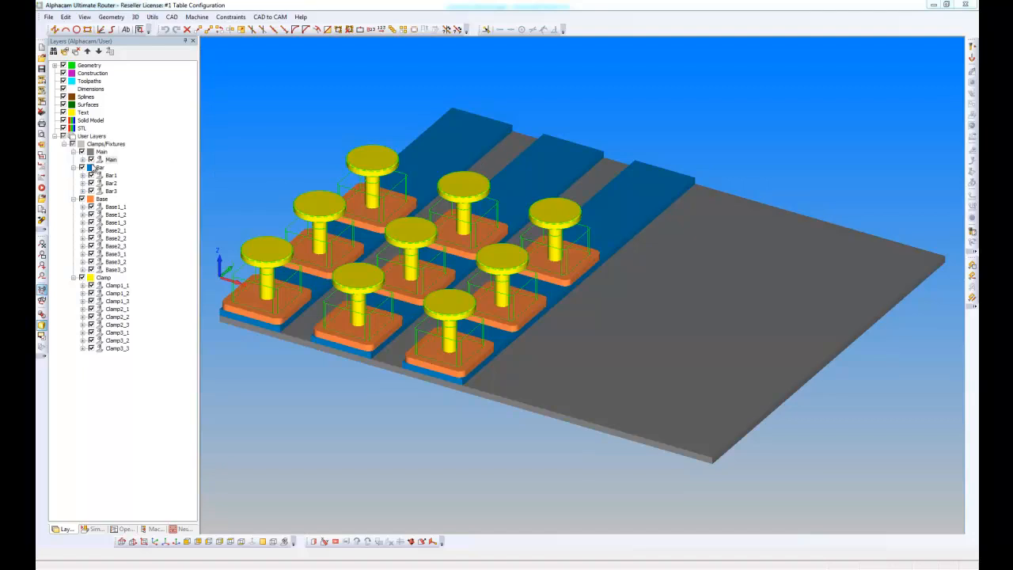
Review the Main fixture's clamp definition and close it without changes
right_click(101, 167)
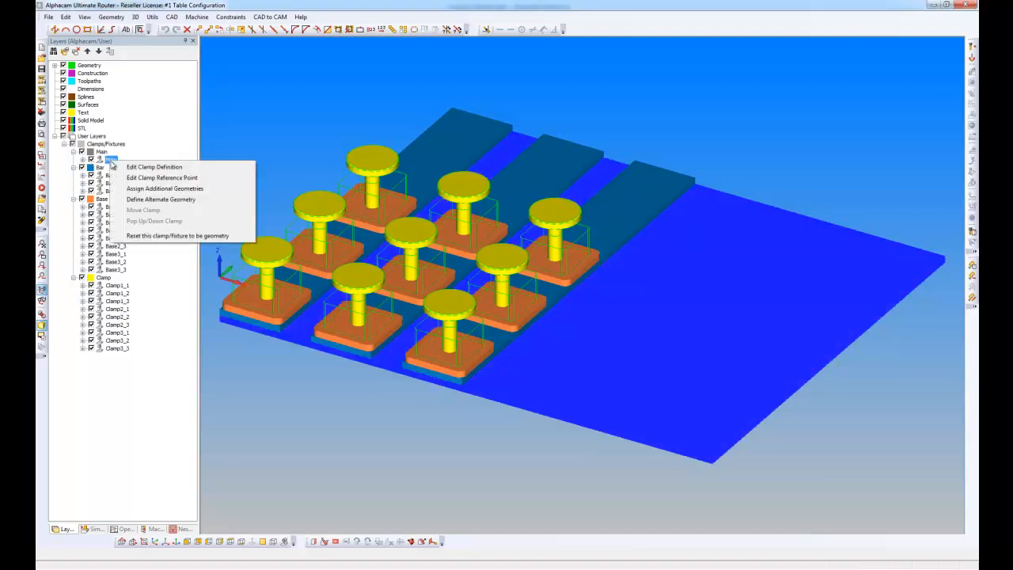
click(154, 166)
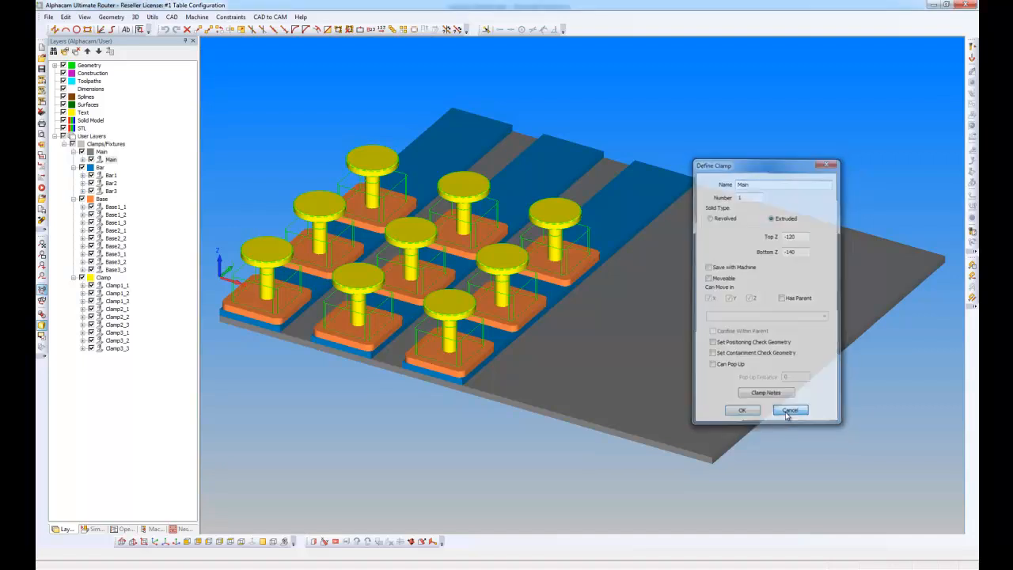
click(789, 410)
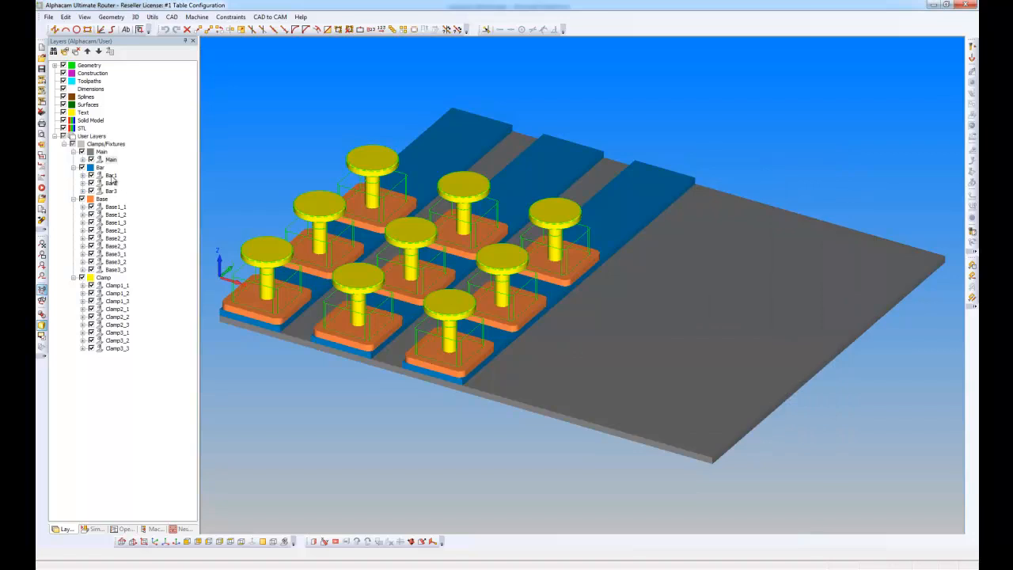
Make Bar1 movable along X, parented to Main and confined within it
click(110, 175)
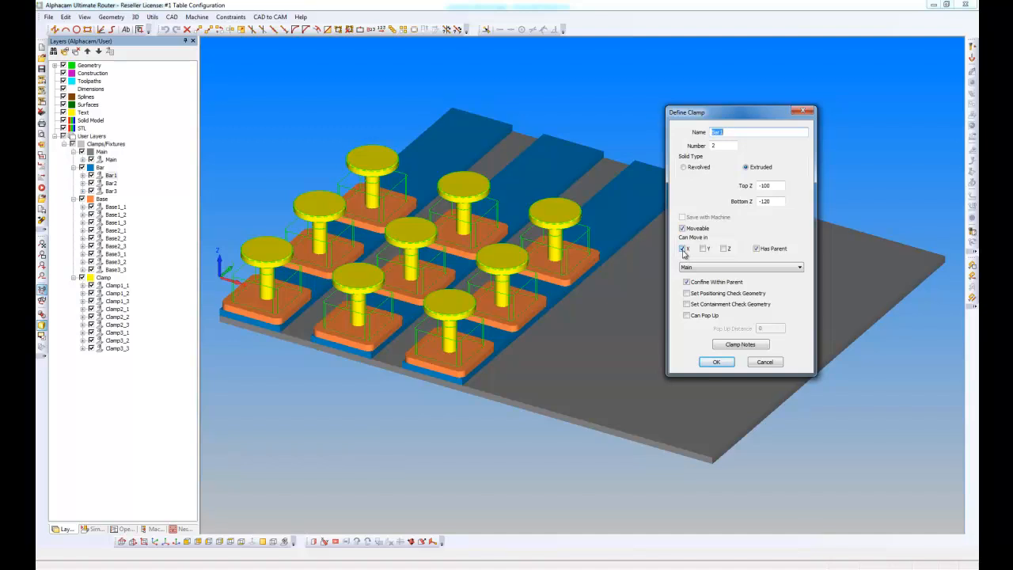
mouse_move(786, 266)
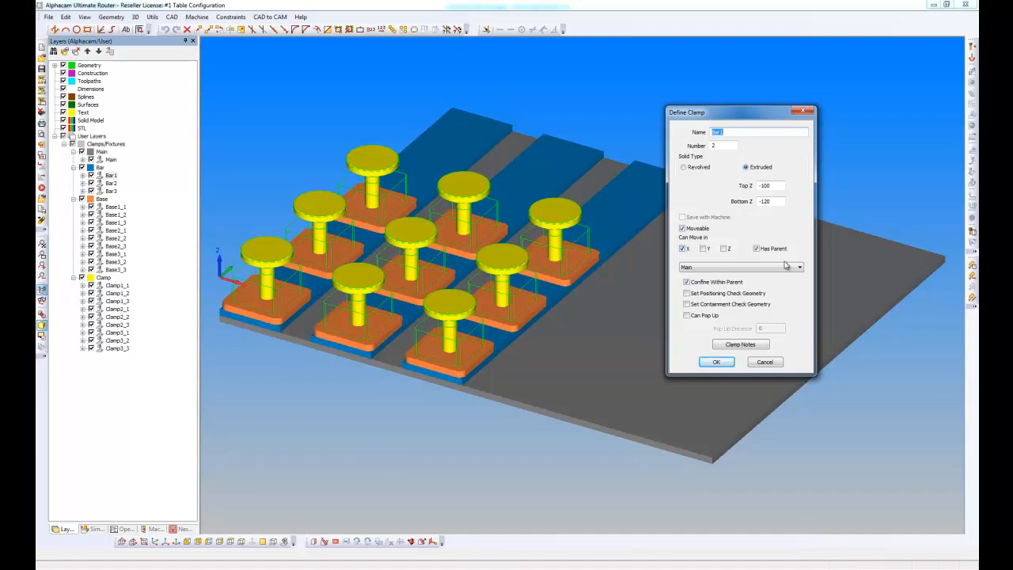
mouse_move(787, 266)
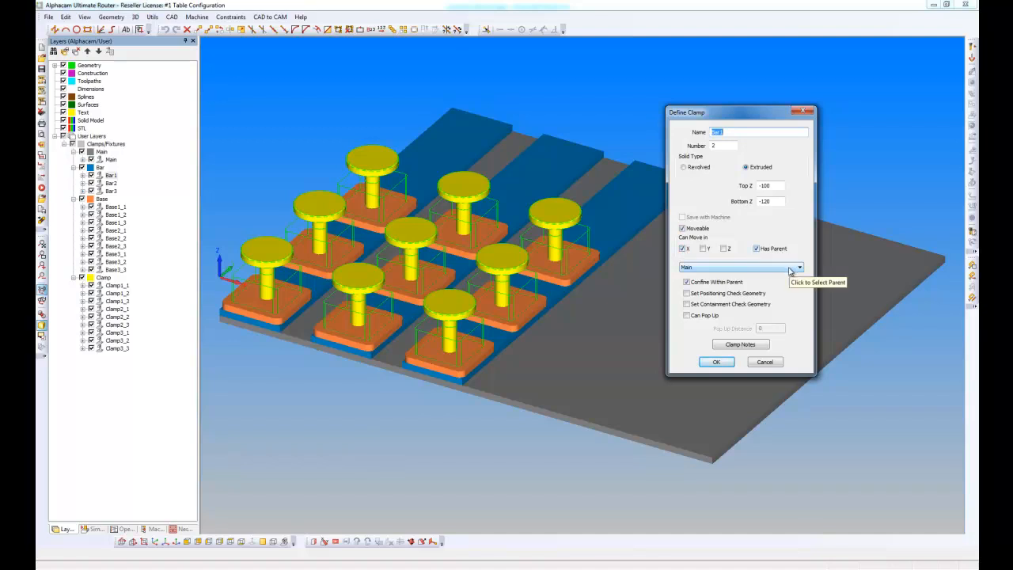
mouse_move(722, 294)
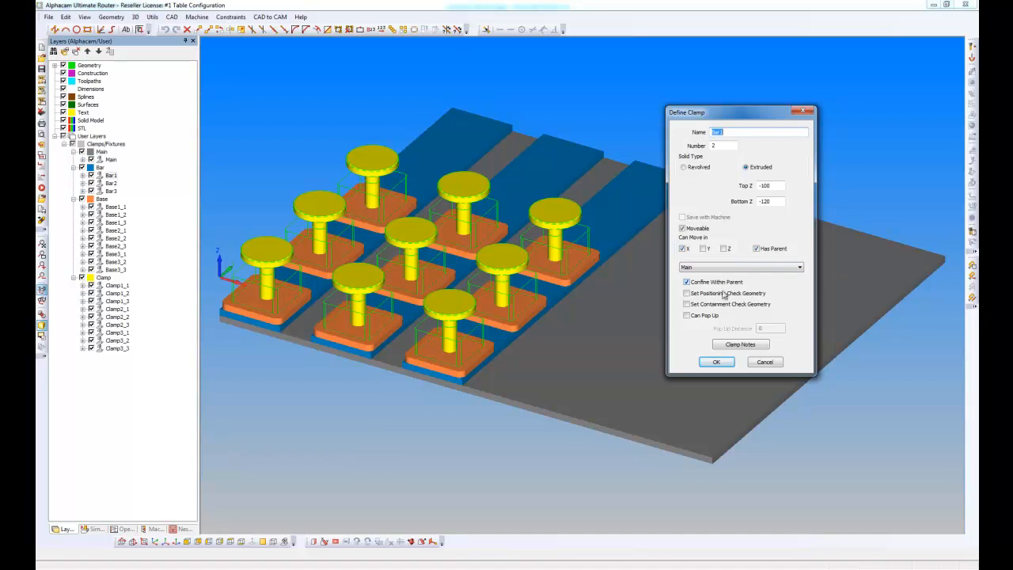
click(715, 362)
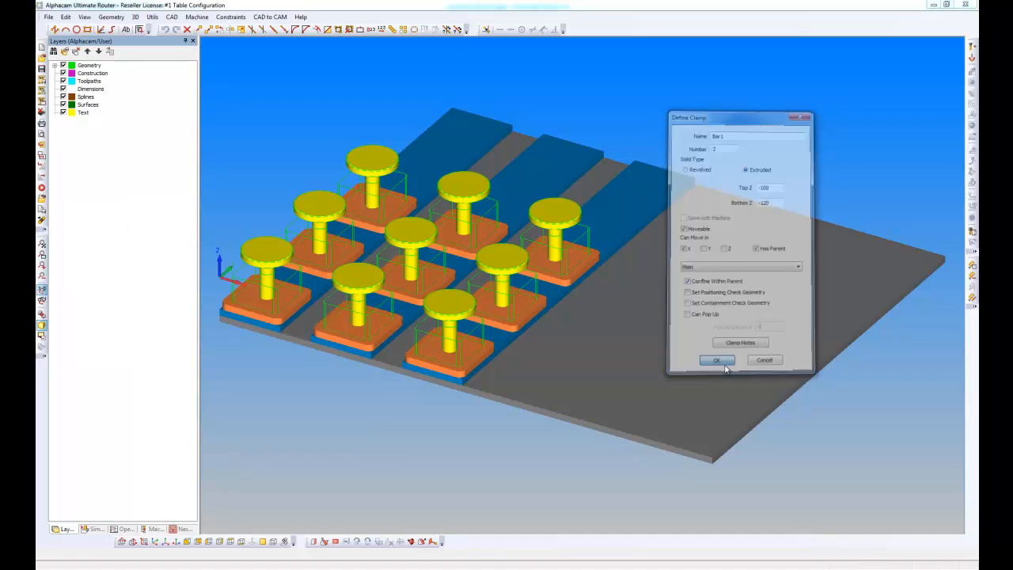
click(716, 360)
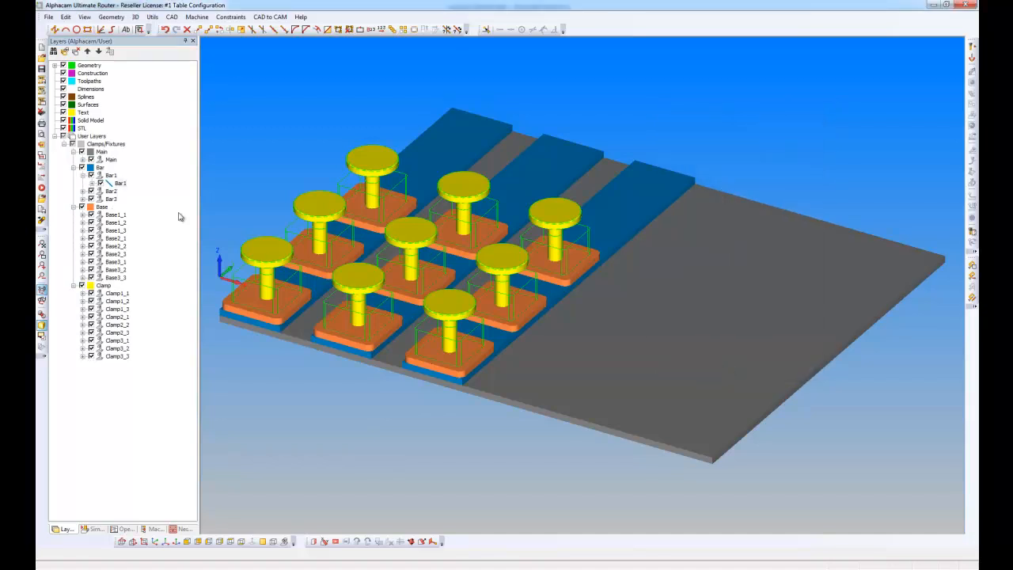
Make Base1_1 (Z -80 to -100) movable in Y, parented to and confined within Bar1
right_click(115, 215)
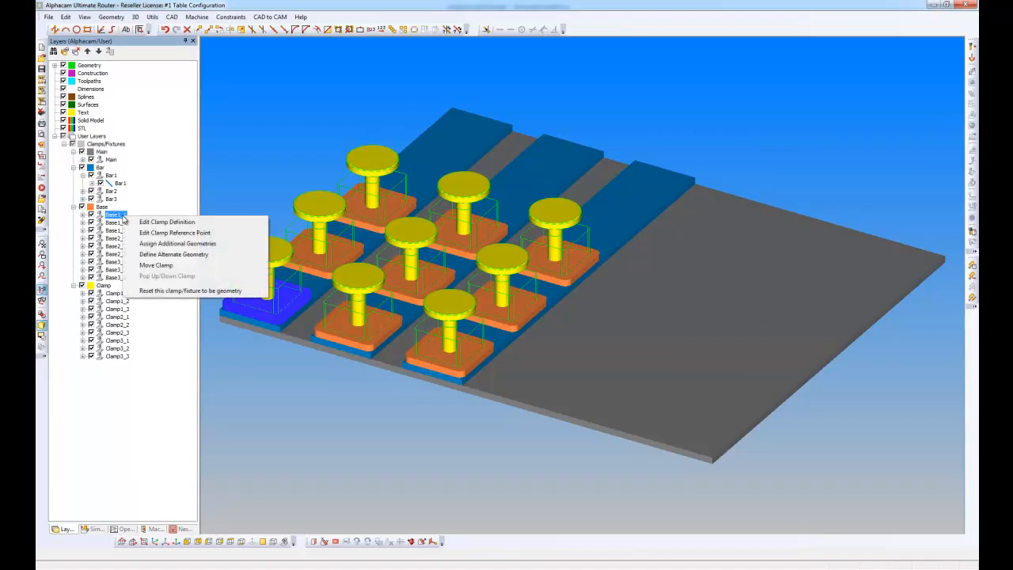
click(166, 222)
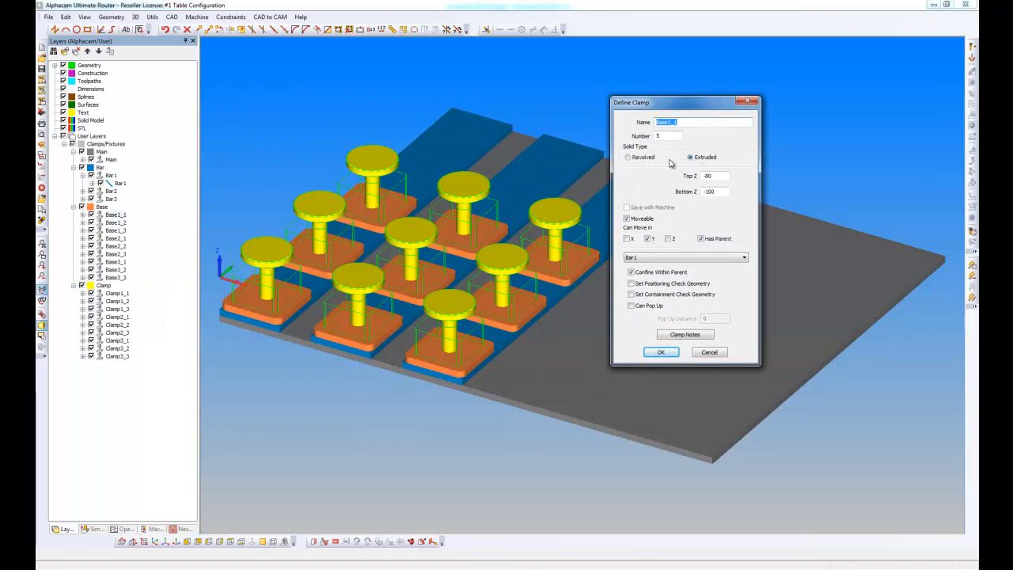
mouse_move(656, 228)
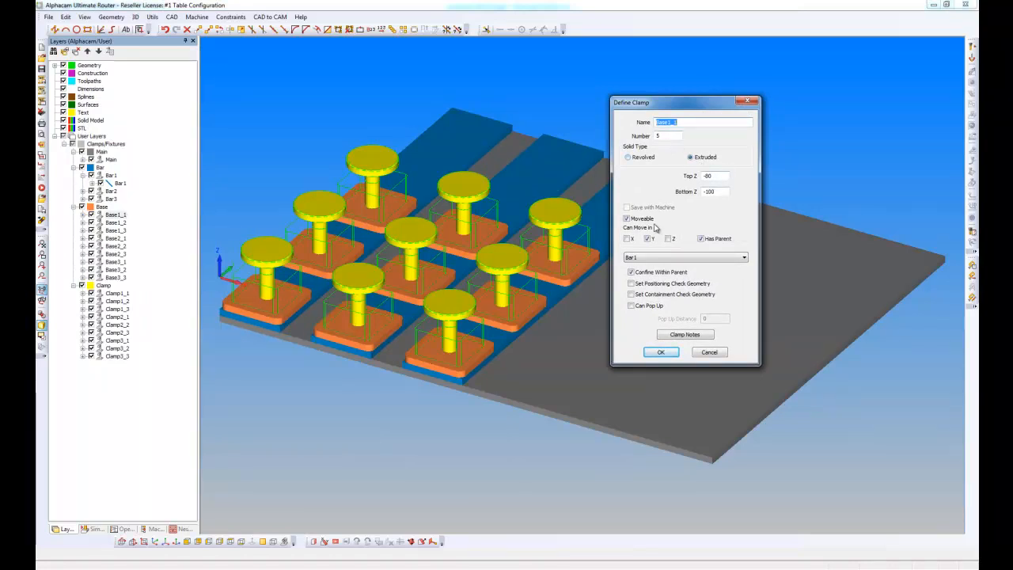
click(648, 238)
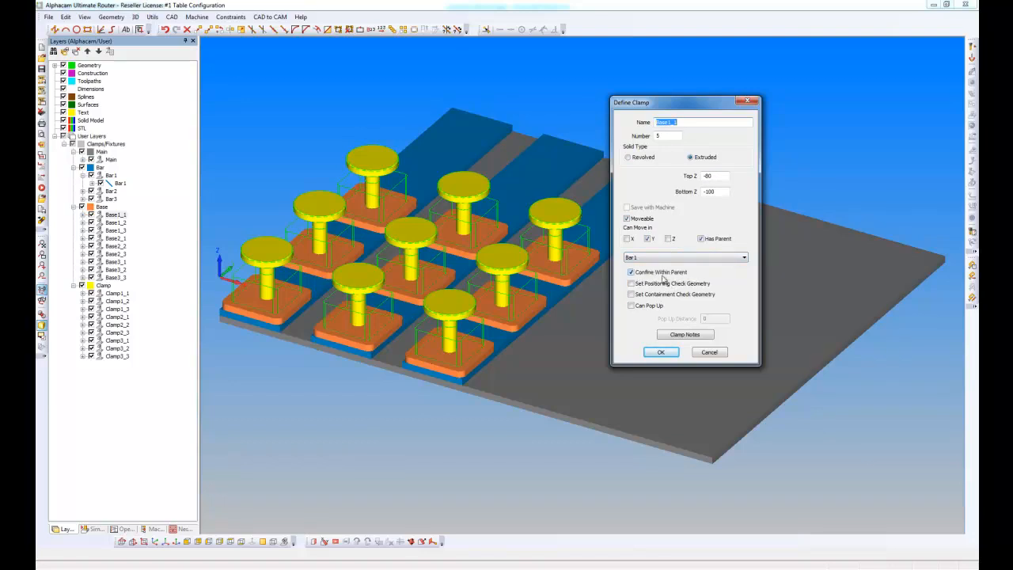
mouse_move(669, 280)
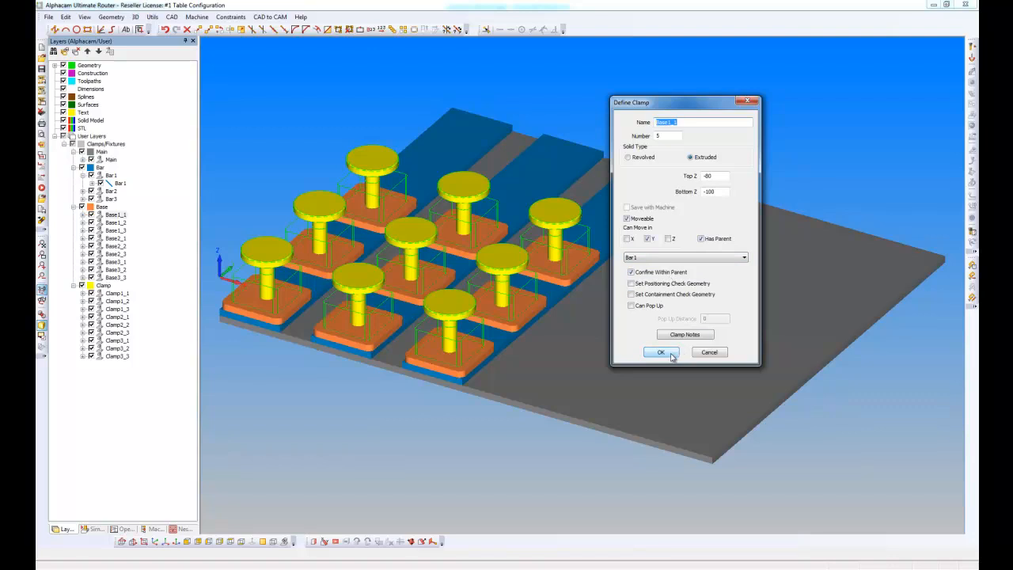
click(660, 352)
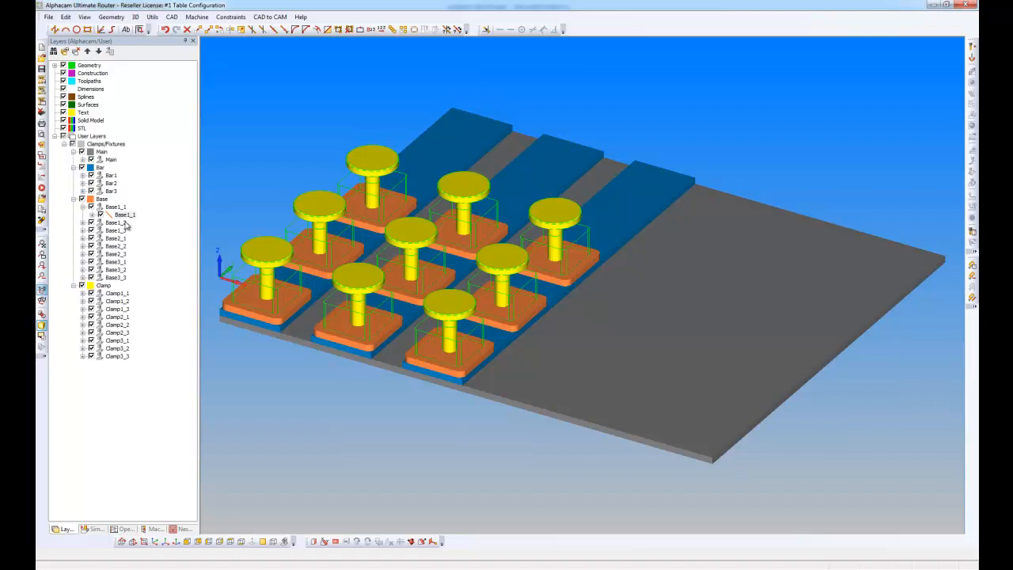
mouse_move(135, 288)
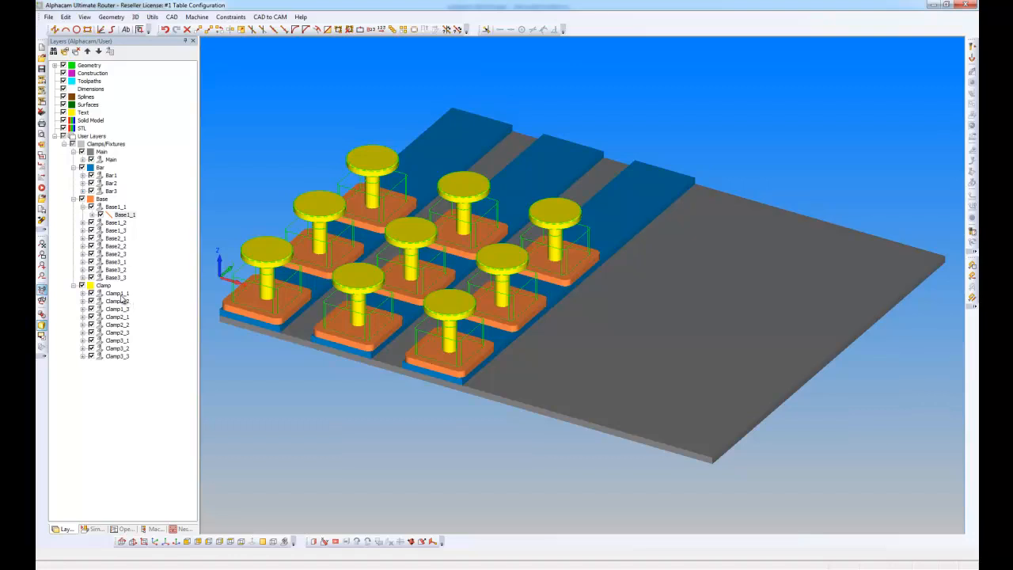
Review Clamp1_1's definition: parent Base1_1, positioning/containment checks, pop-up 20
right_click(117, 294)
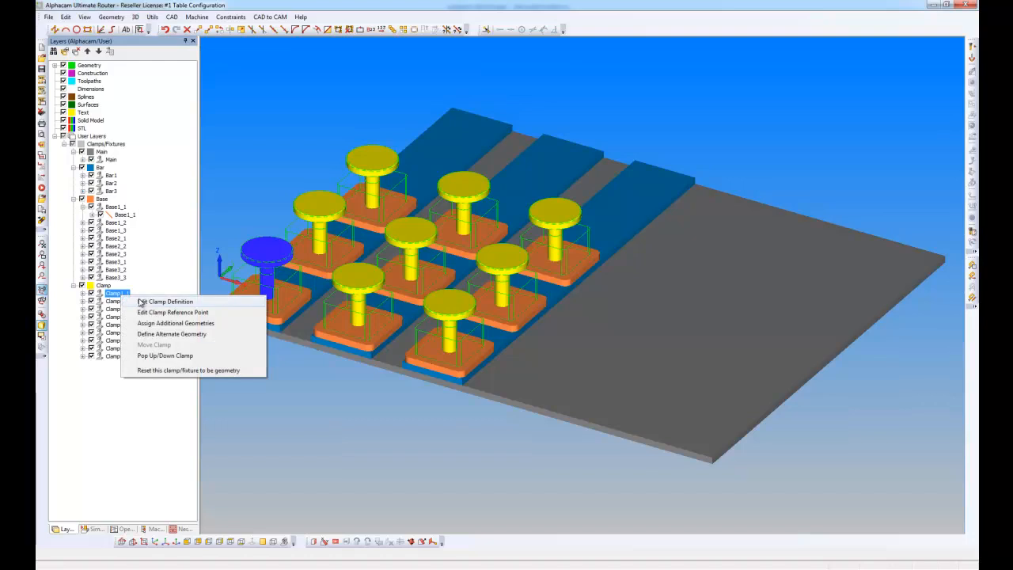
click(168, 300)
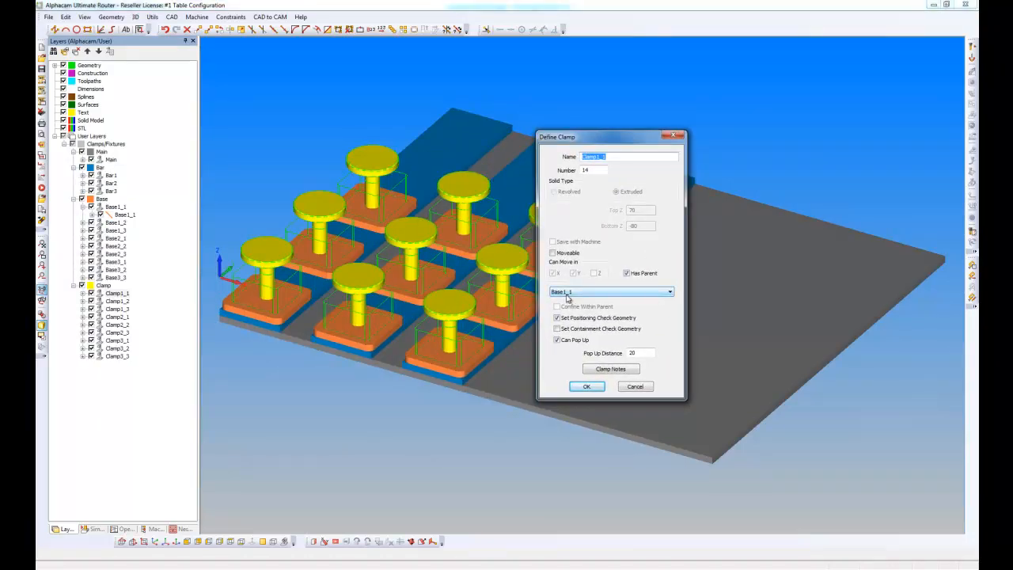
mouse_move(584, 297)
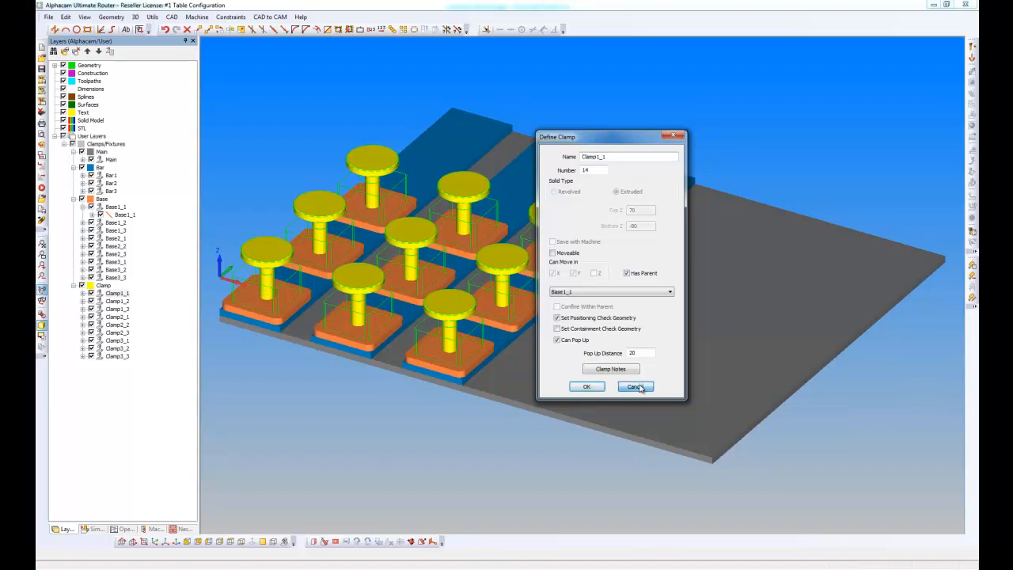
click(635, 387)
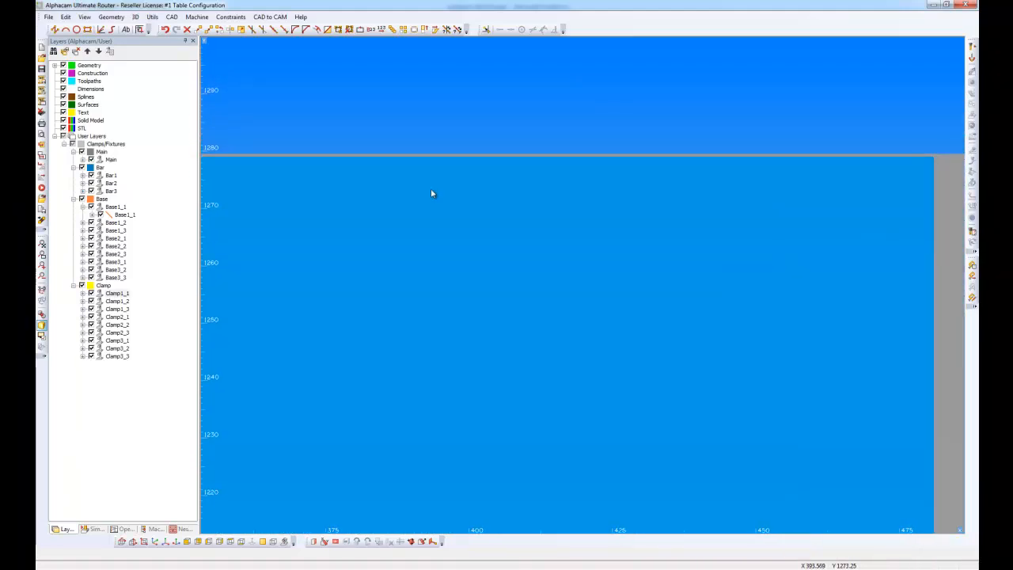
mouse_move(436, 160)
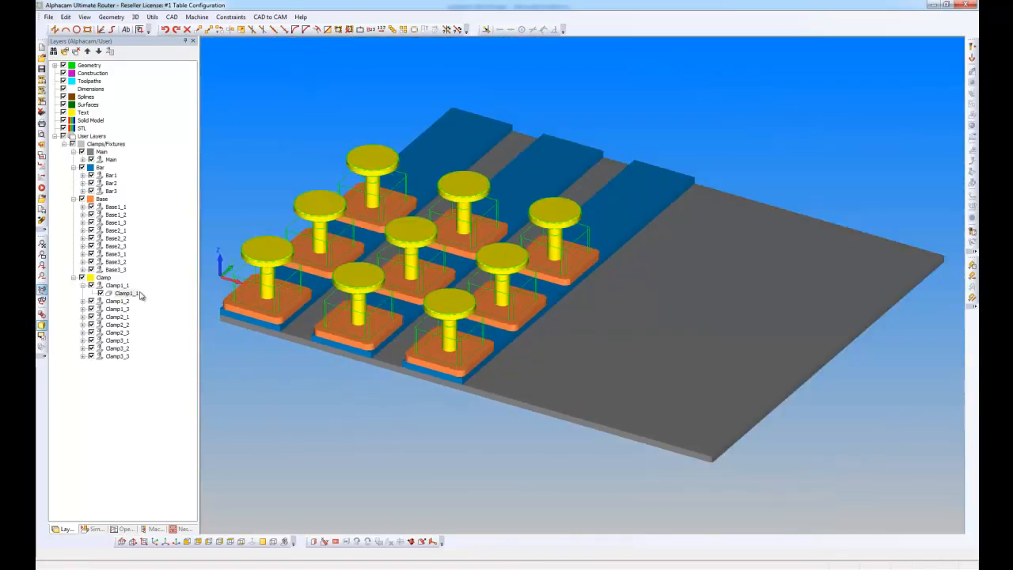
Define an alternate geometry named Cup3_1 for Clamp3_1
click(117, 348)
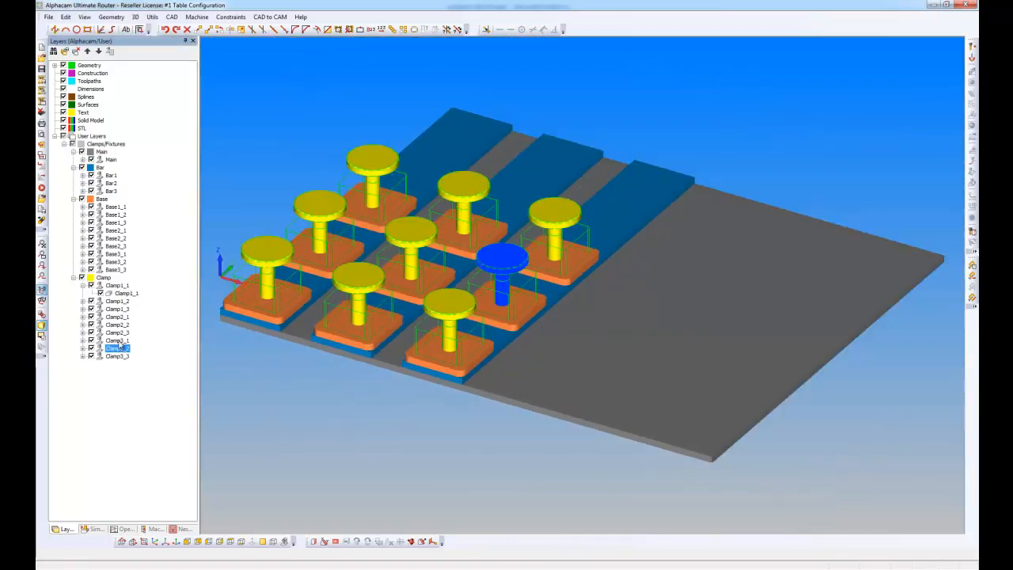
right_click(117, 348)
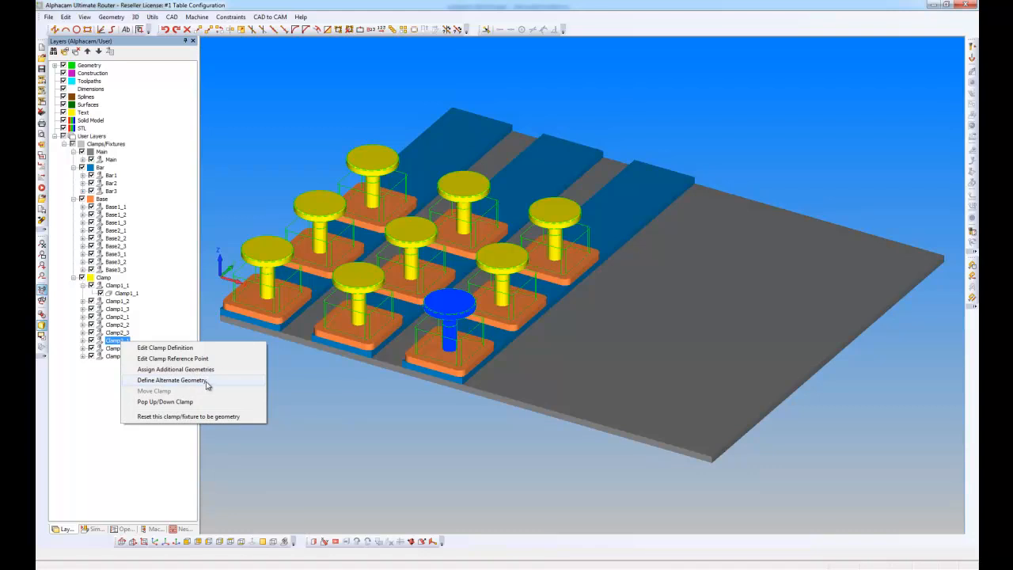
click(172, 380)
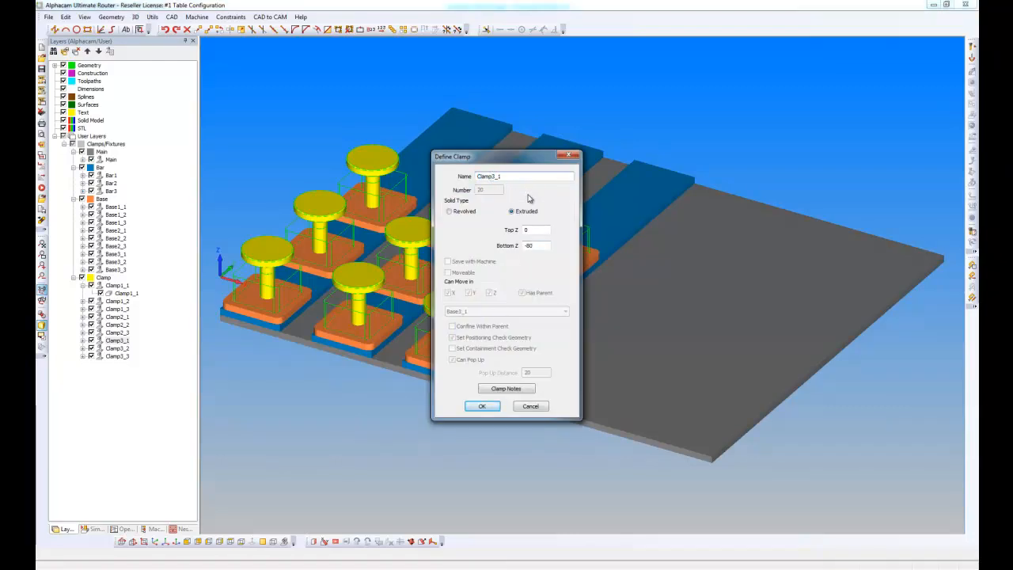
text(C3_1)
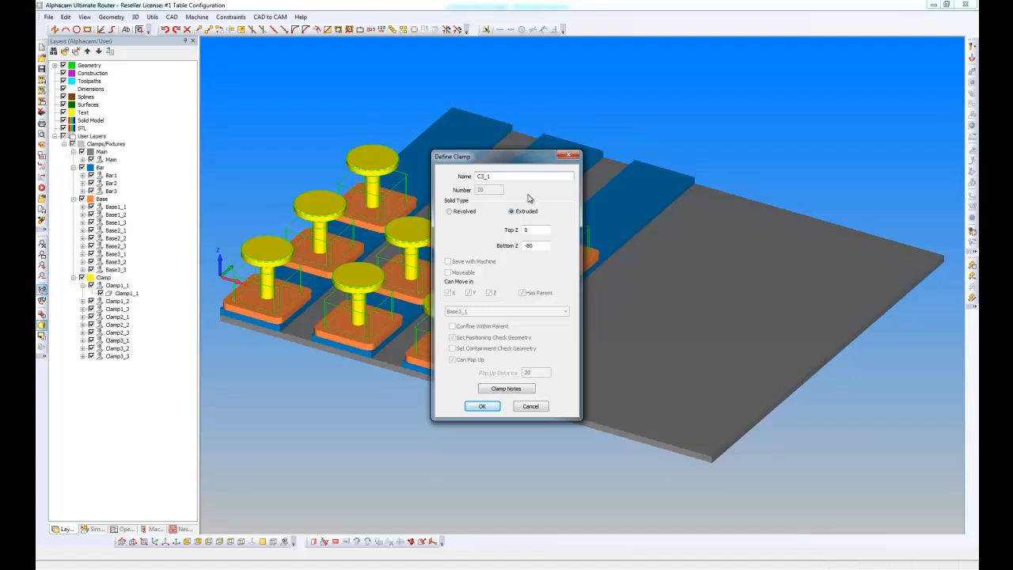
text(CupB_1)
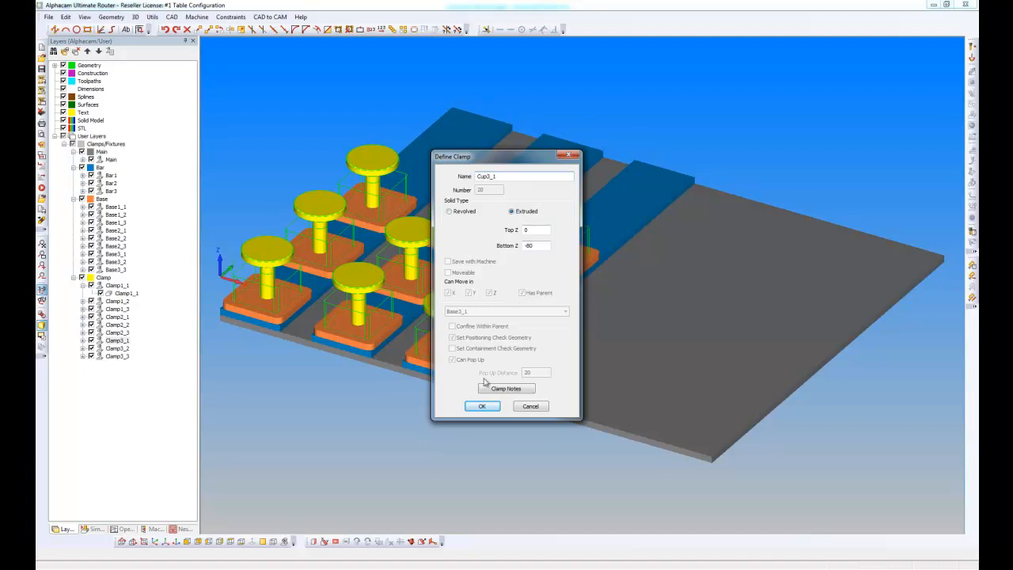
click(482, 405)
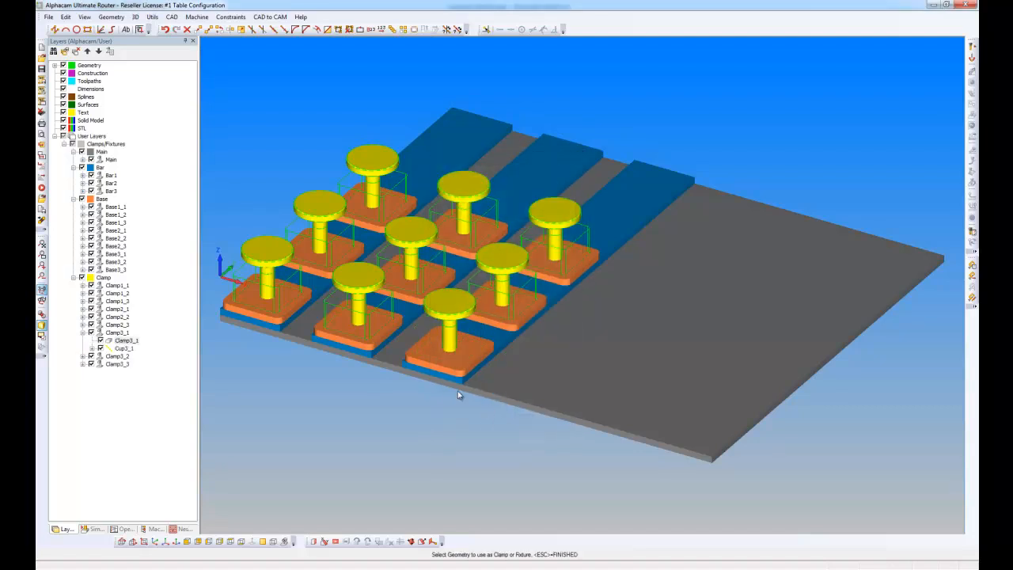
mouse_move(388, 364)
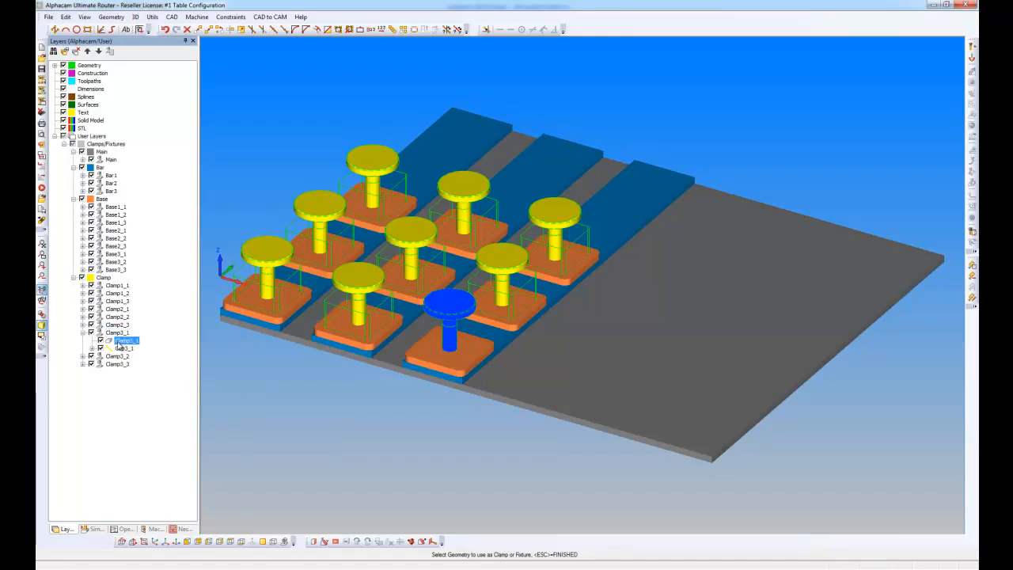
Switch Clamp3_1 to its Cup3_1 alternate geometry, shown as a block
right_click(124, 340)
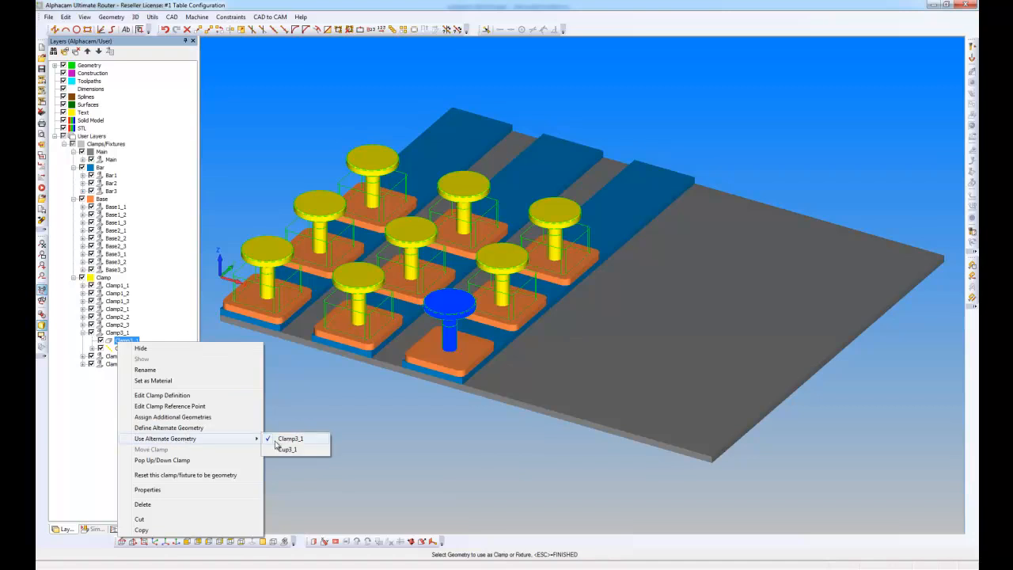
click(286, 449)
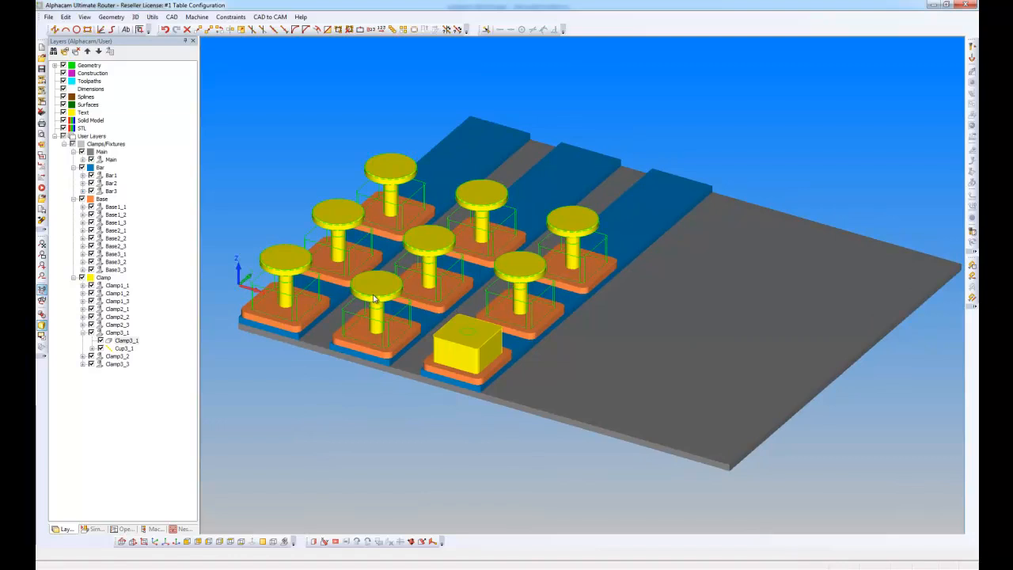
mouse_move(477, 204)
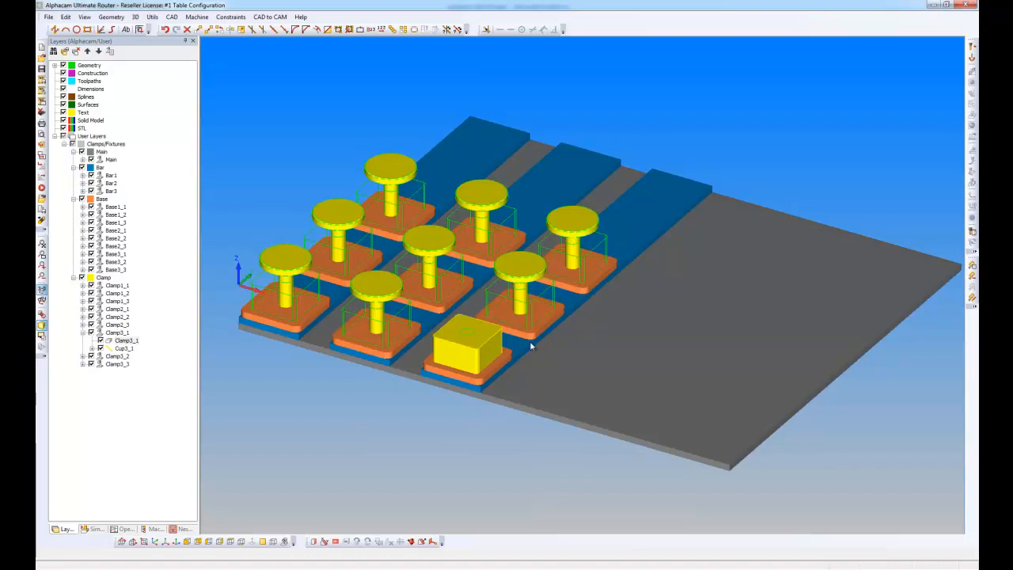
mouse_move(518, 329)
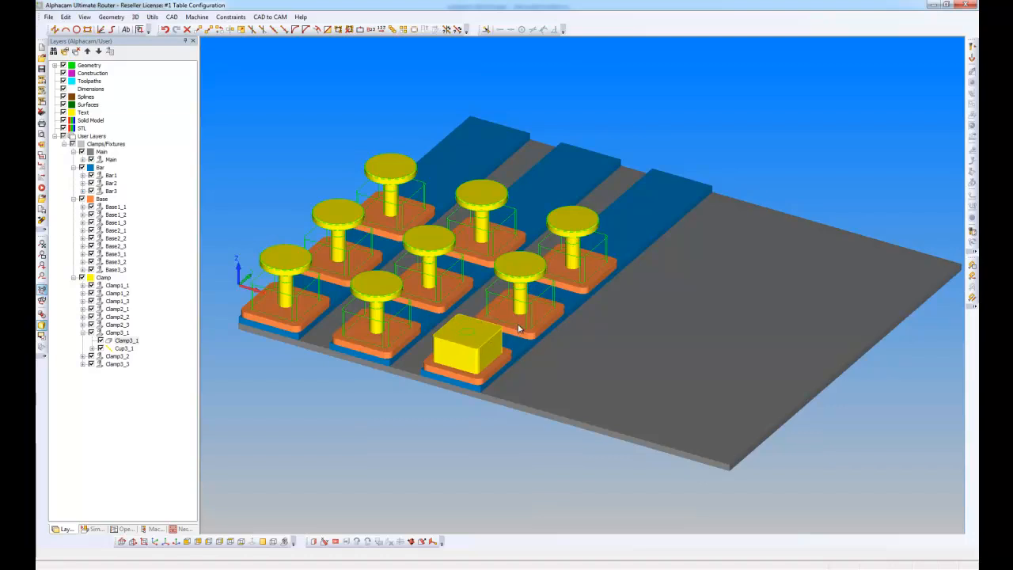
mouse_move(581, 311)
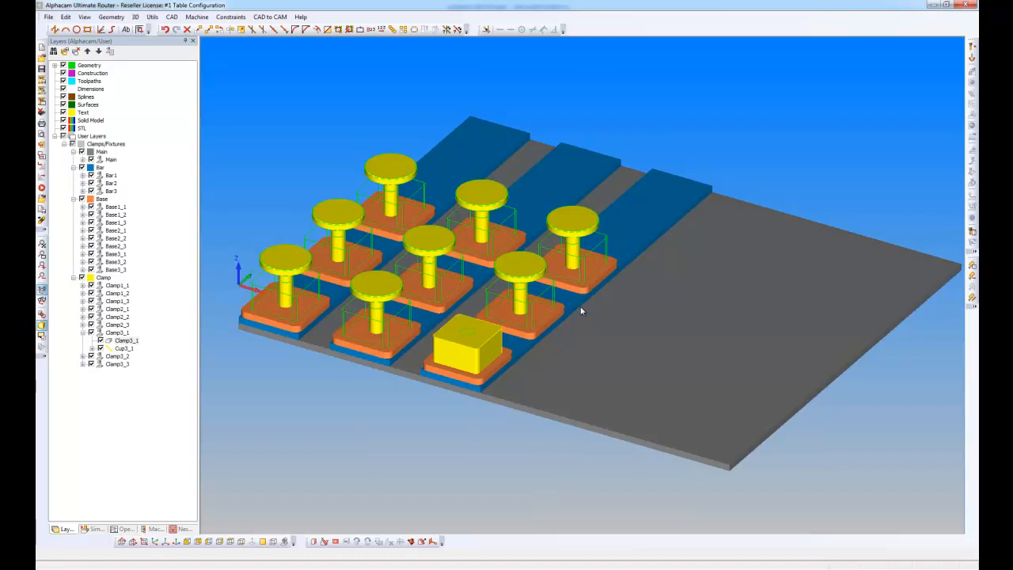
mouse_move(589, 307)
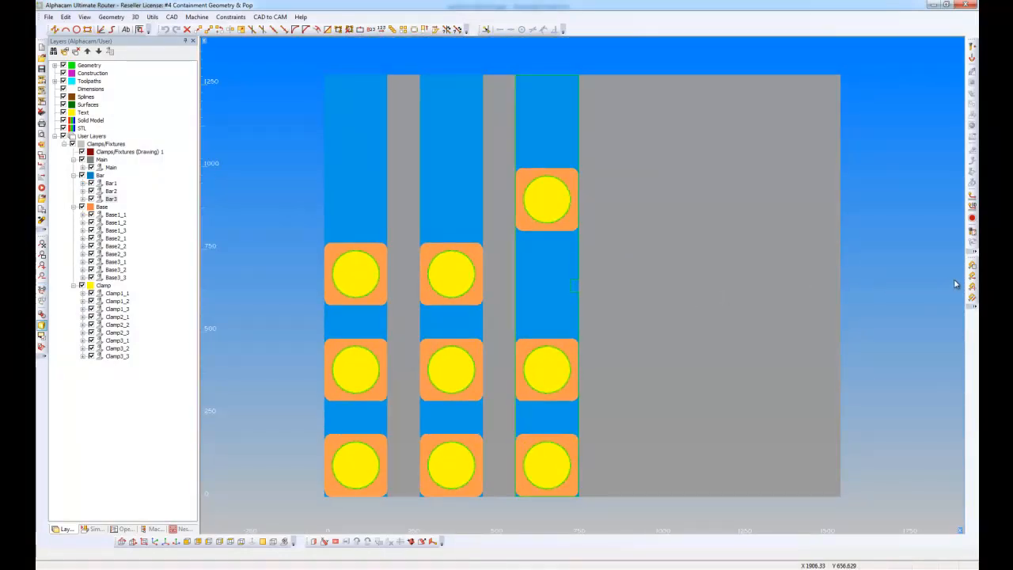
Start the Move Clamps/Fixtures command to reposition a clamp
click(546, 369)
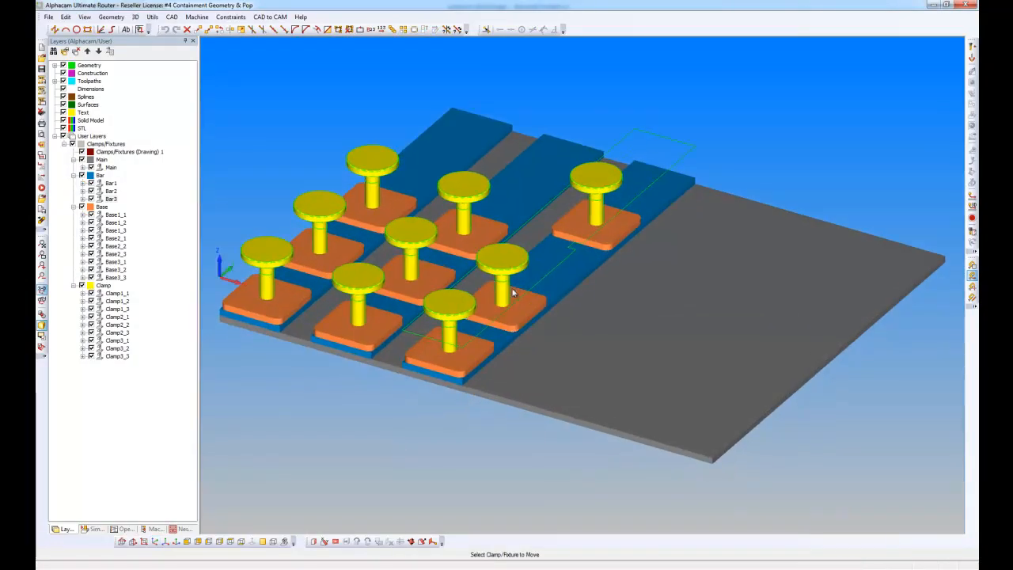
mouse_move(568, 325)
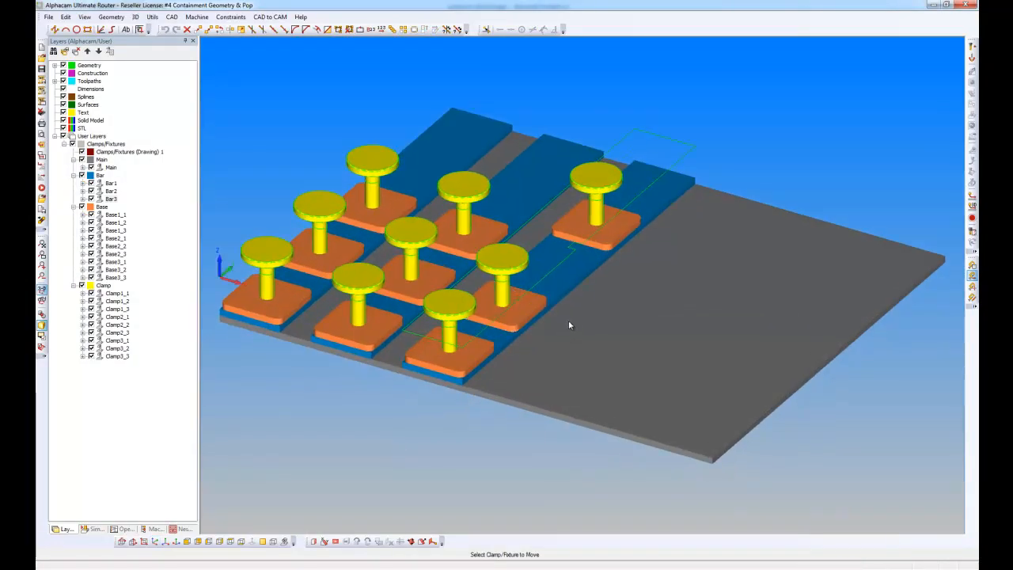
mouse_move(689, 209)
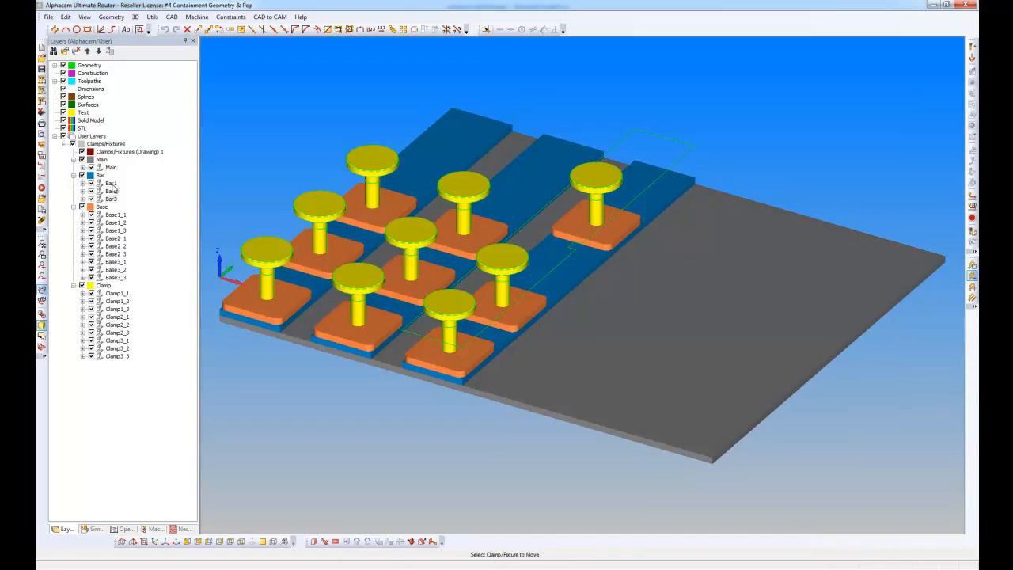
Confirm Bar3 as an X-moving clamp within Main with containment check geometry set
right_click(111, 199)
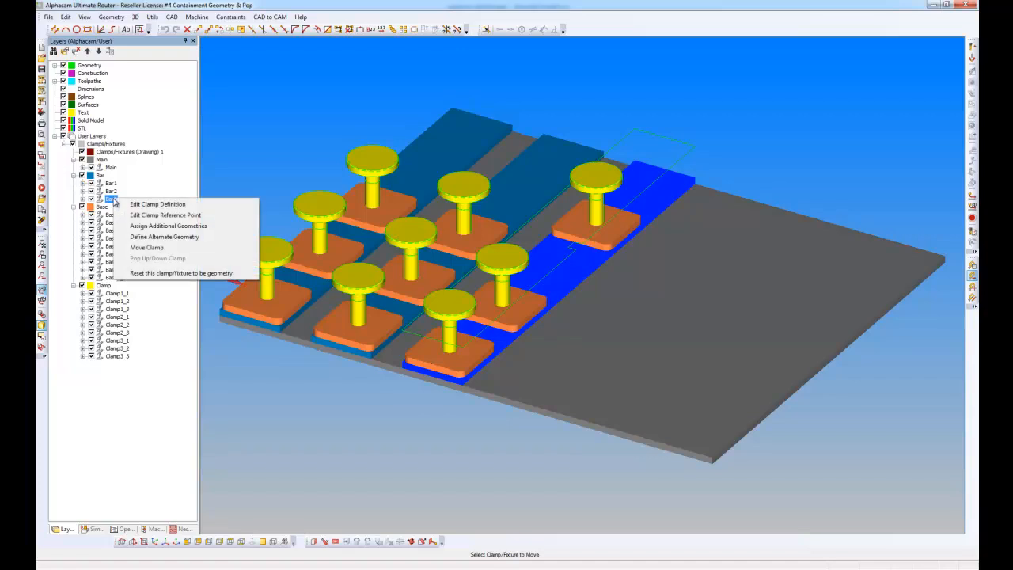
click(157, 205)
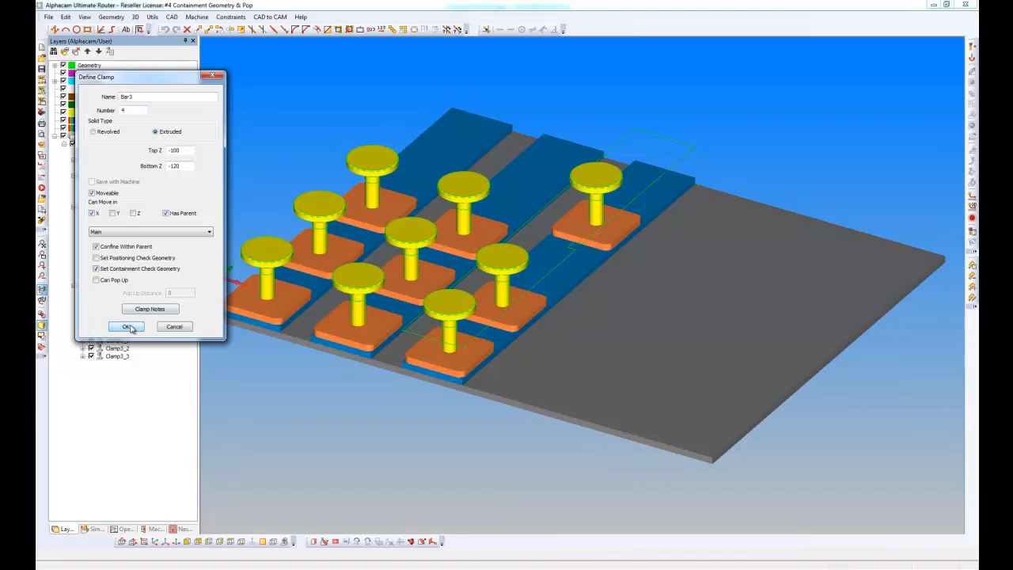
click(125, 326)
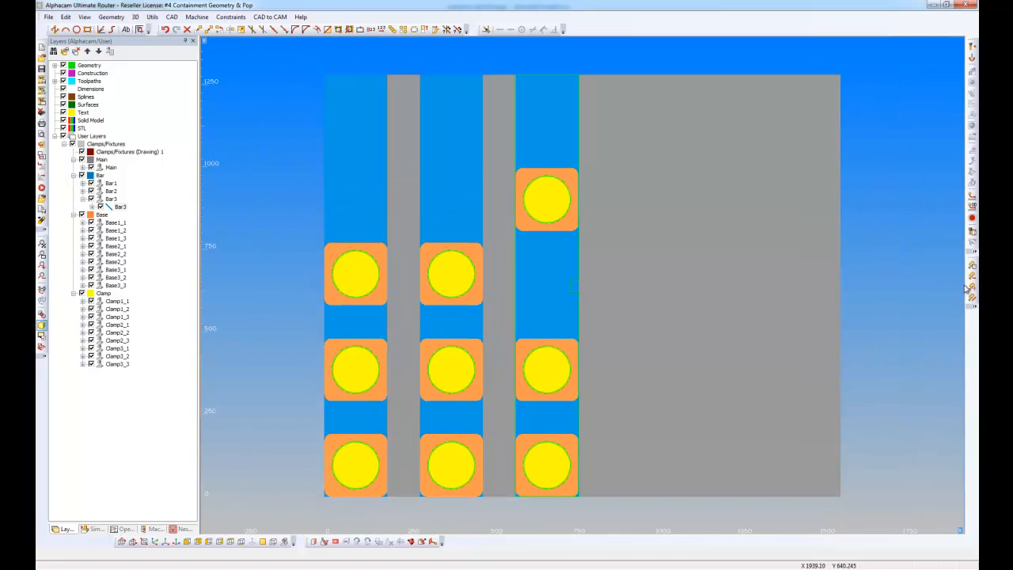
Move the top clamp on Bar3 lower along the bar and check its containment
click(546, 199)
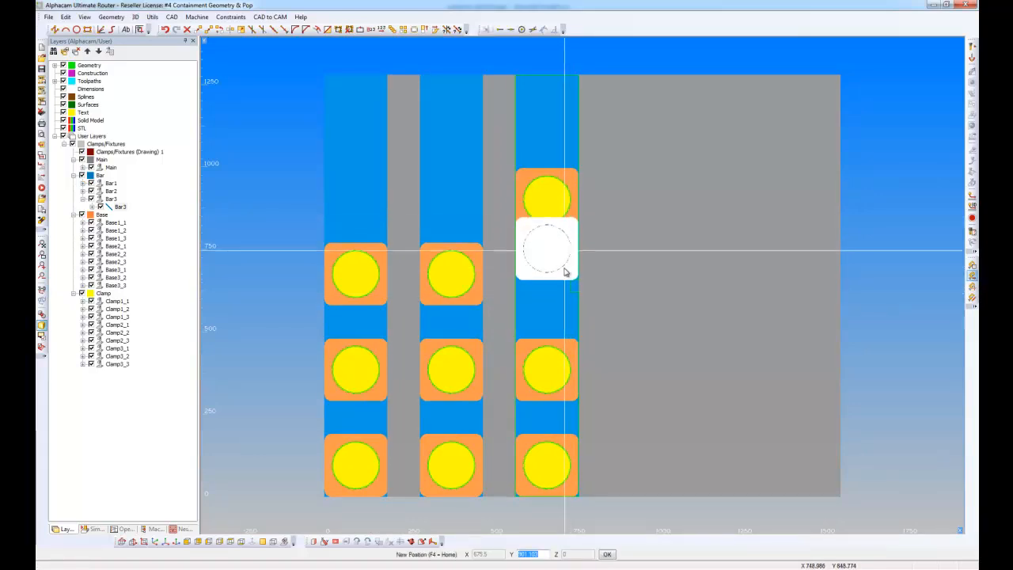
scroll(up, 3)
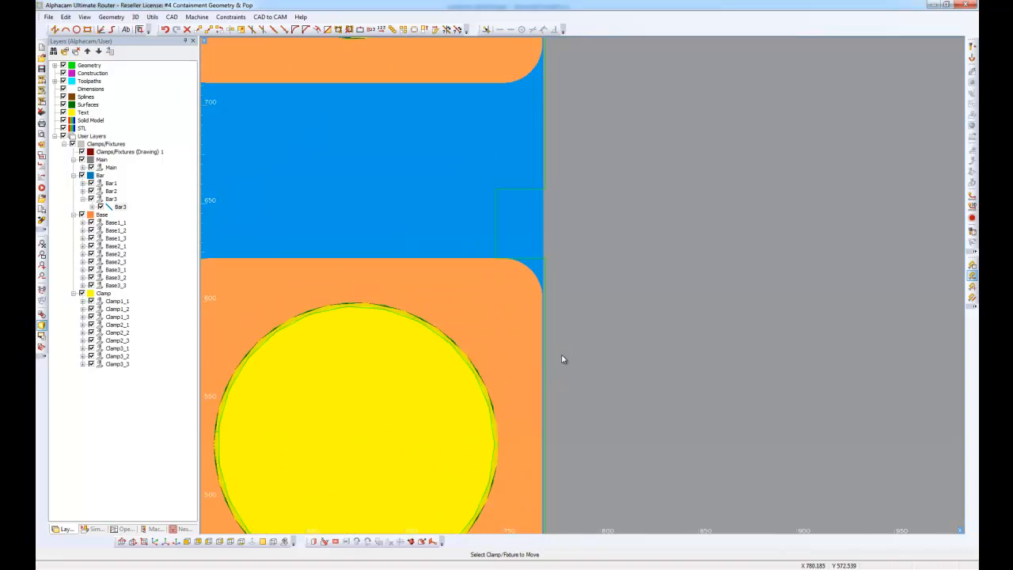
mouse_move(565, 316)
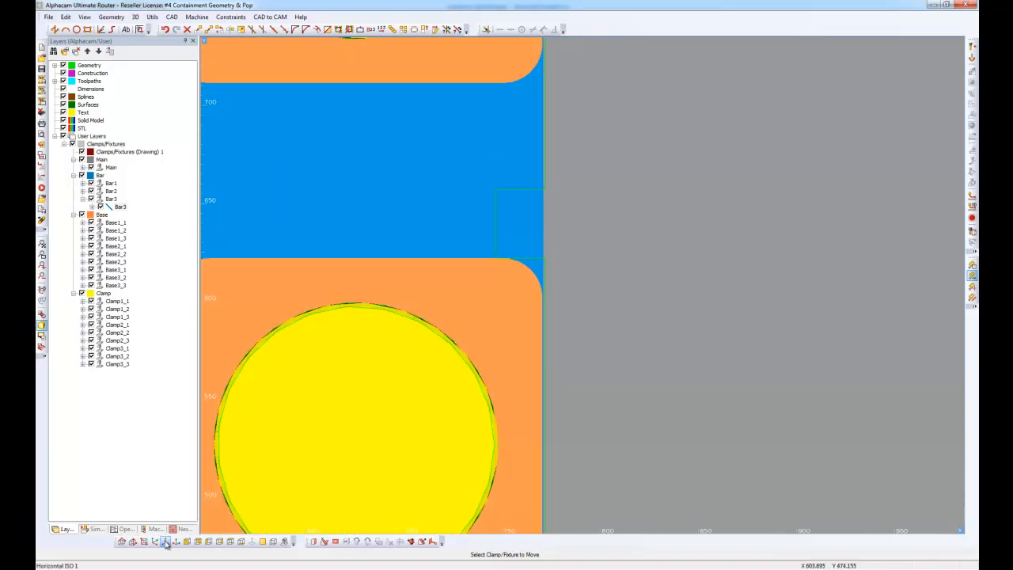
click(166, 541)
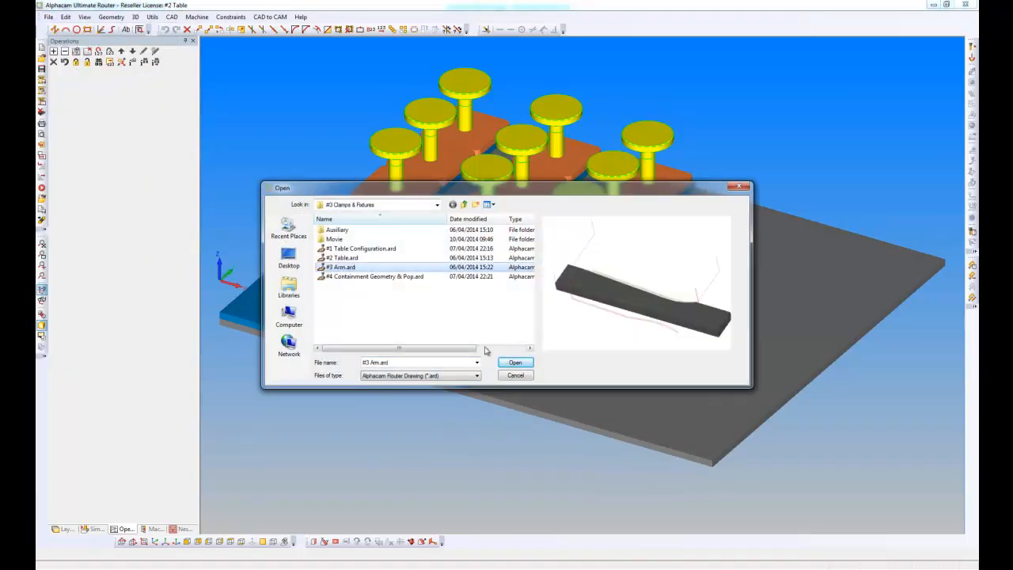
Insert #3 Arm.ard as a component at X 0, Y 0, Z 0
click(514, 362)
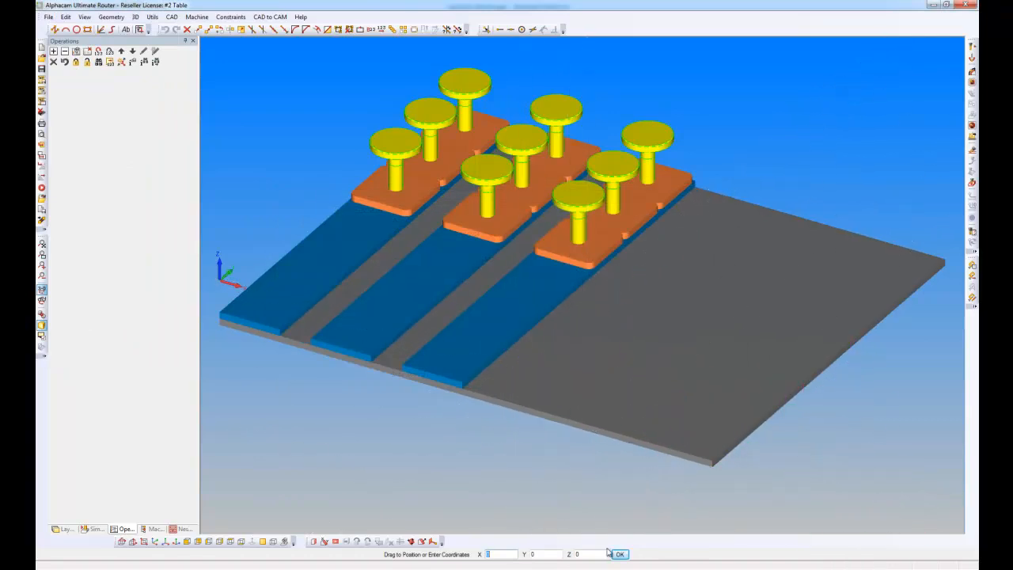
click(620, 554)
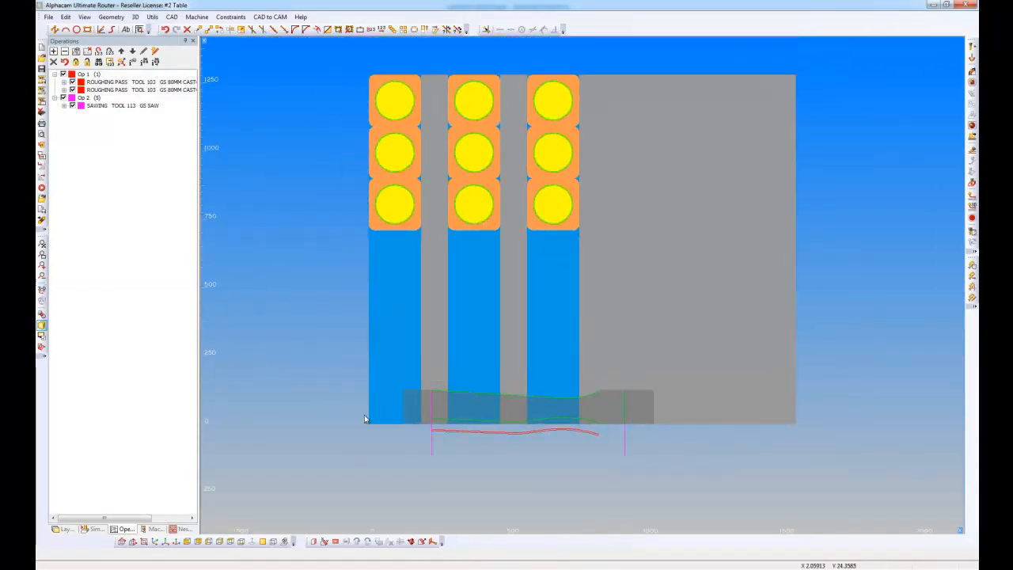
mouse_move(514, 414)
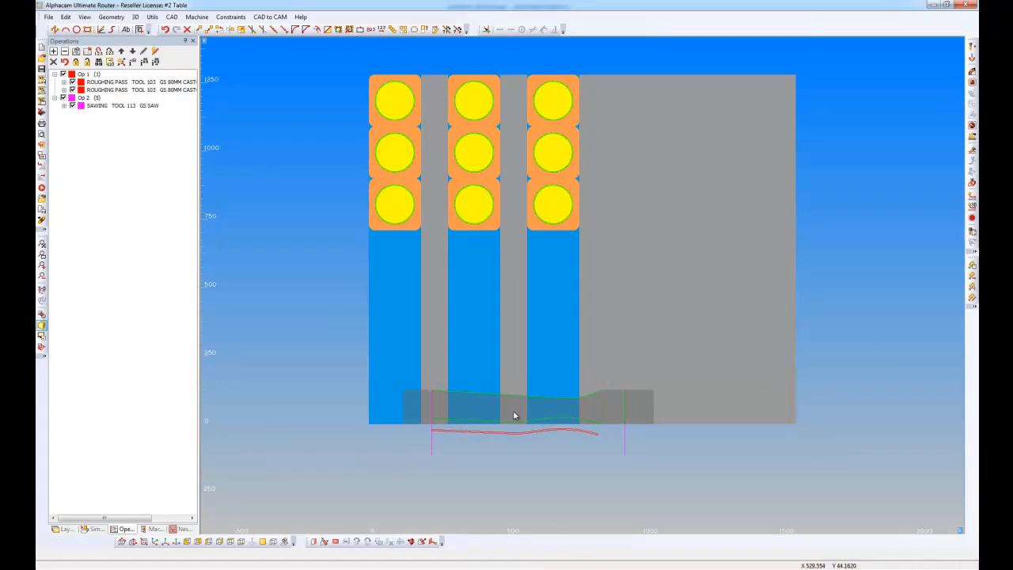
mouse_move(517, 410)
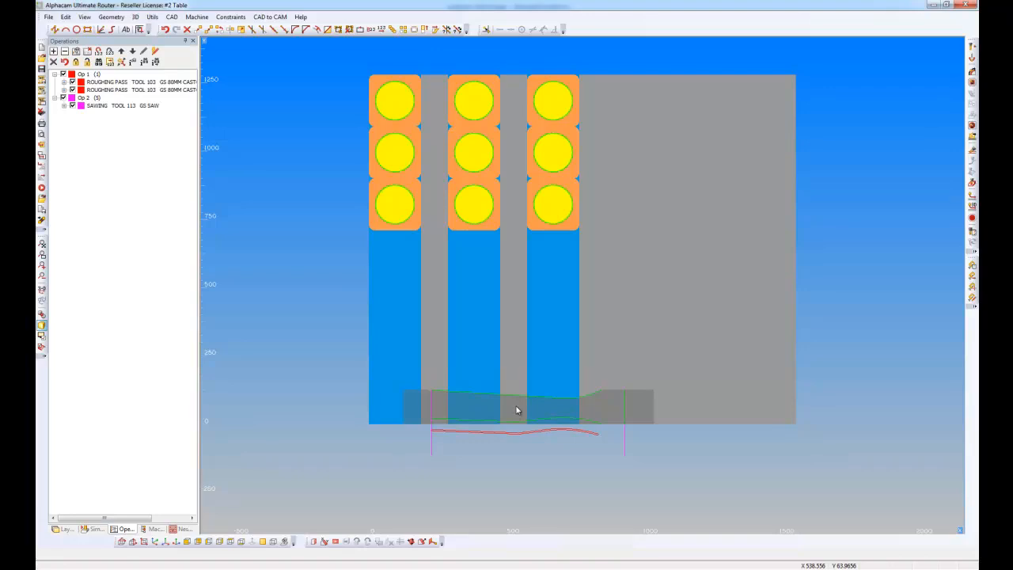
mouse_move(744, 305)
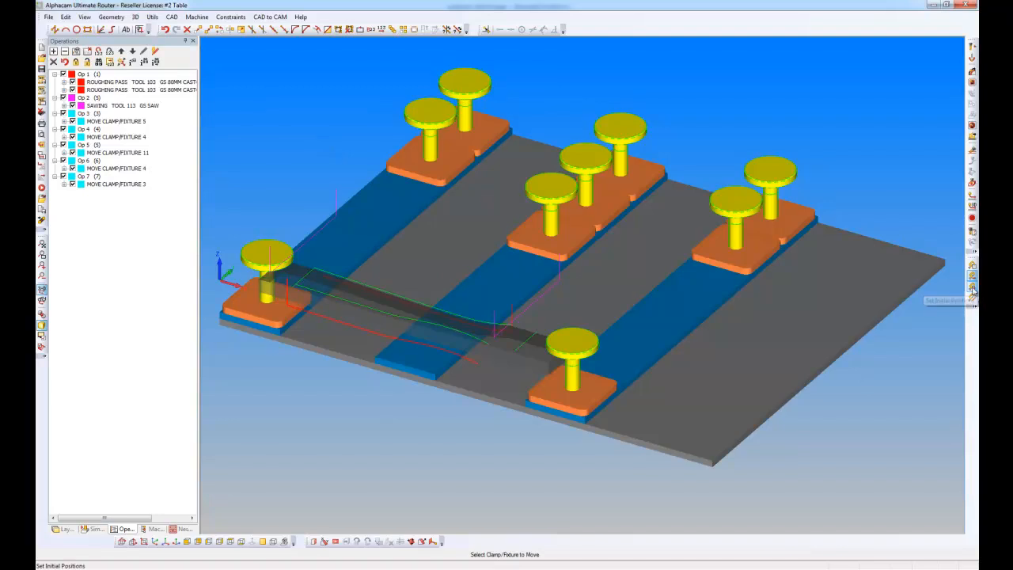
mouse_move(972, 289)
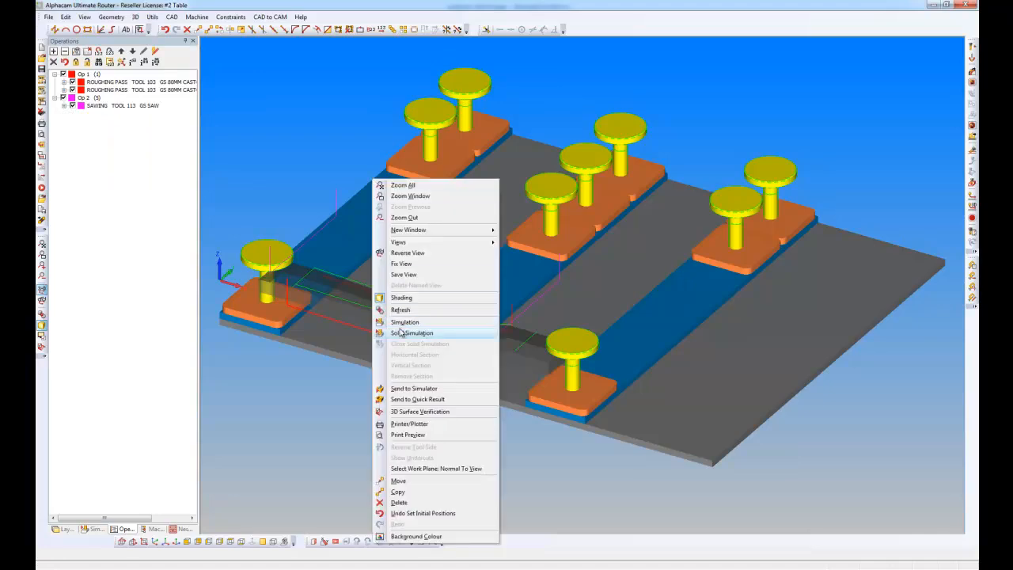
Run a solid simulation of the clamped Arm's machining, then close it
click(411, 332)
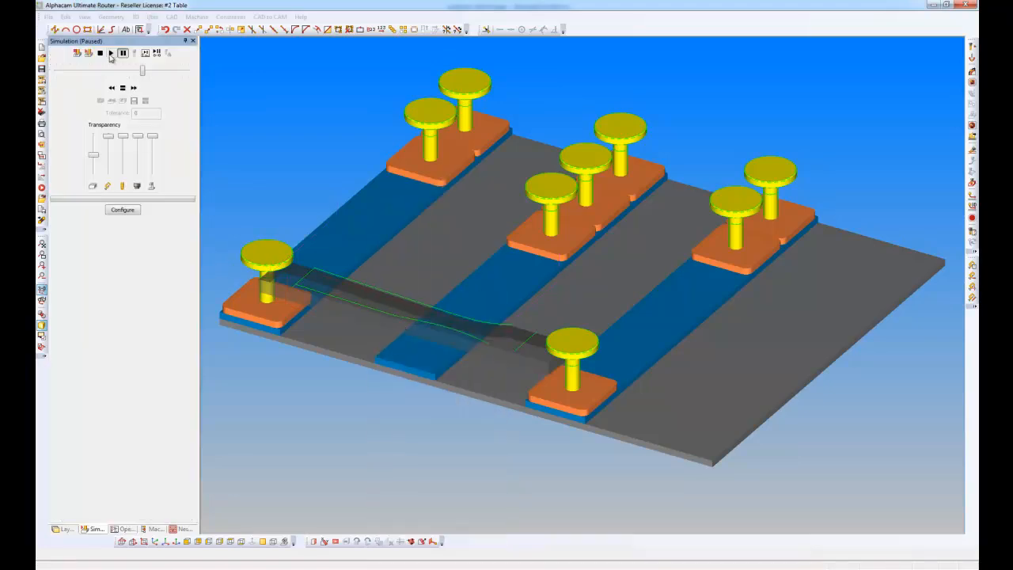
click(111, 53)
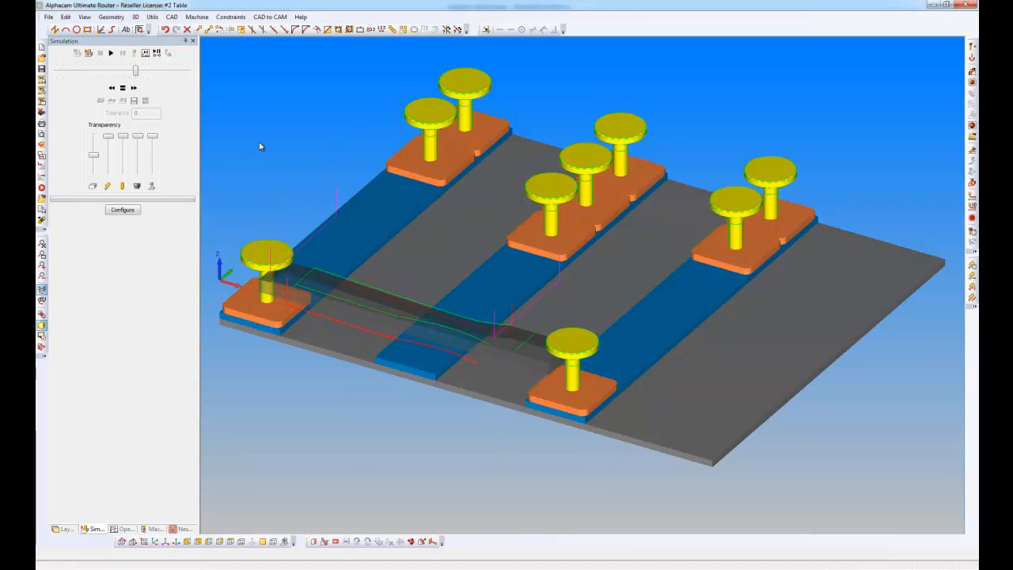
mouse_move(94, 551)
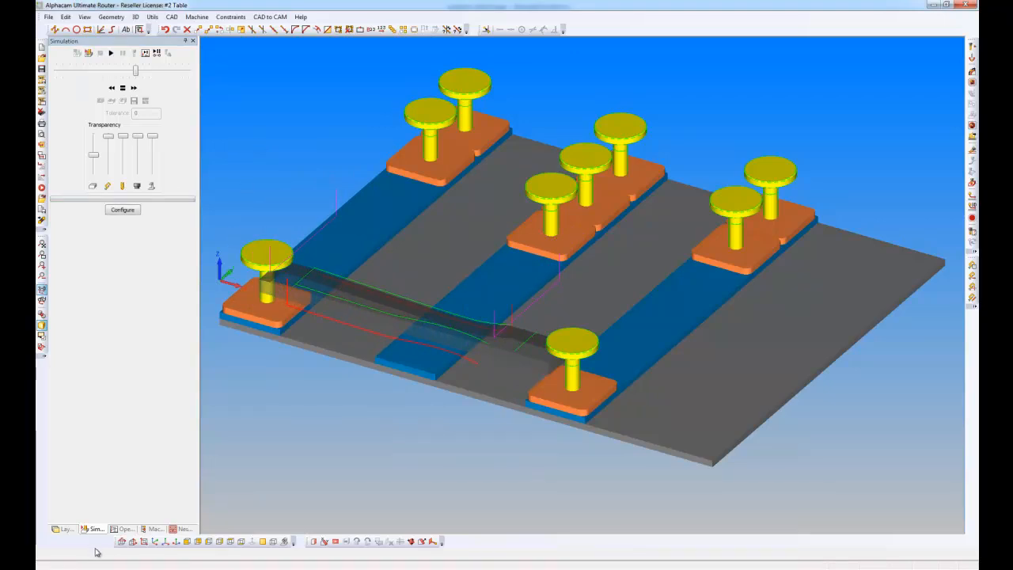
click(124, 529)
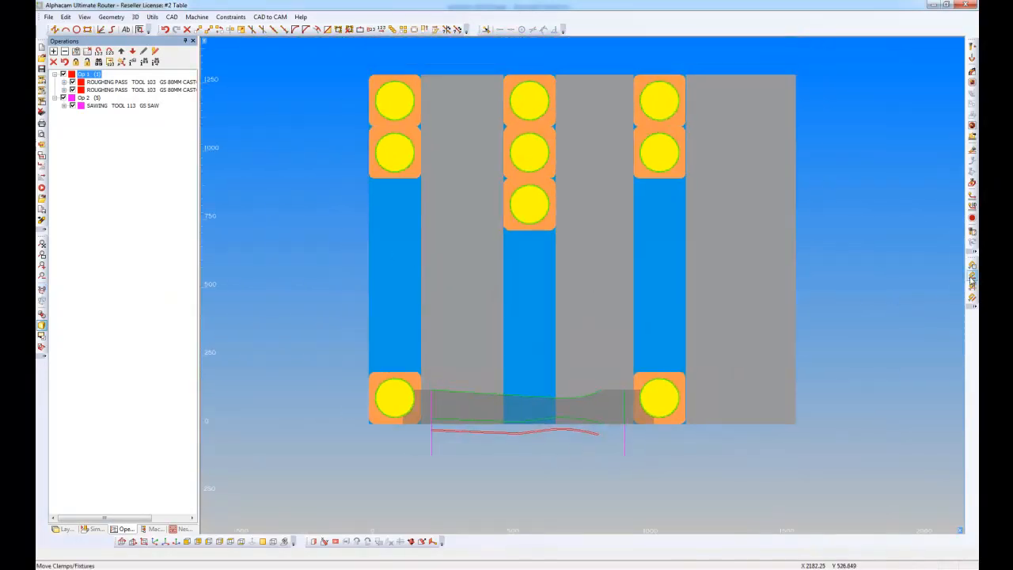
Create a clamp-move operation and select the bottom-left clamp to move
click(528, 204)
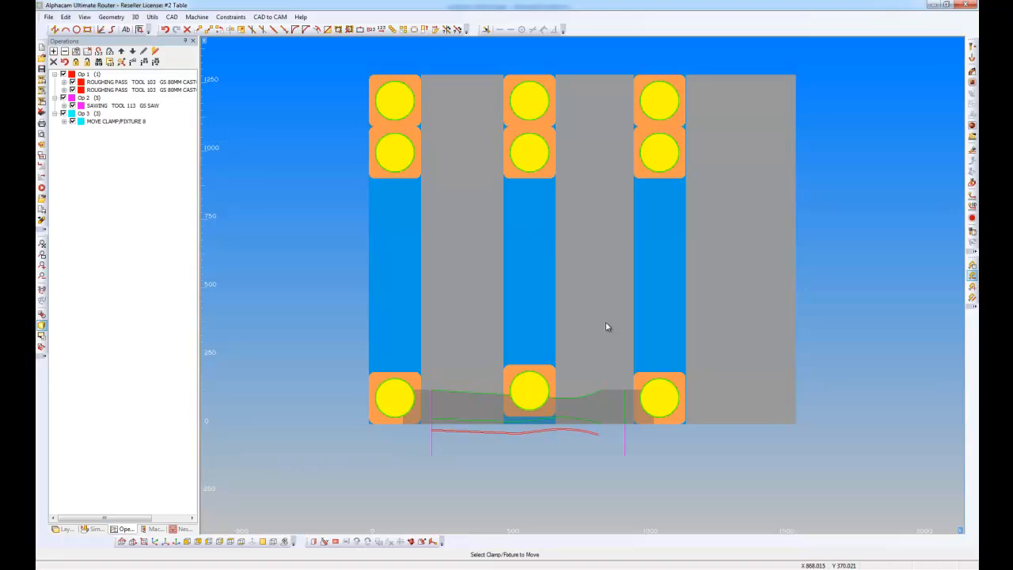
click(394, 397)
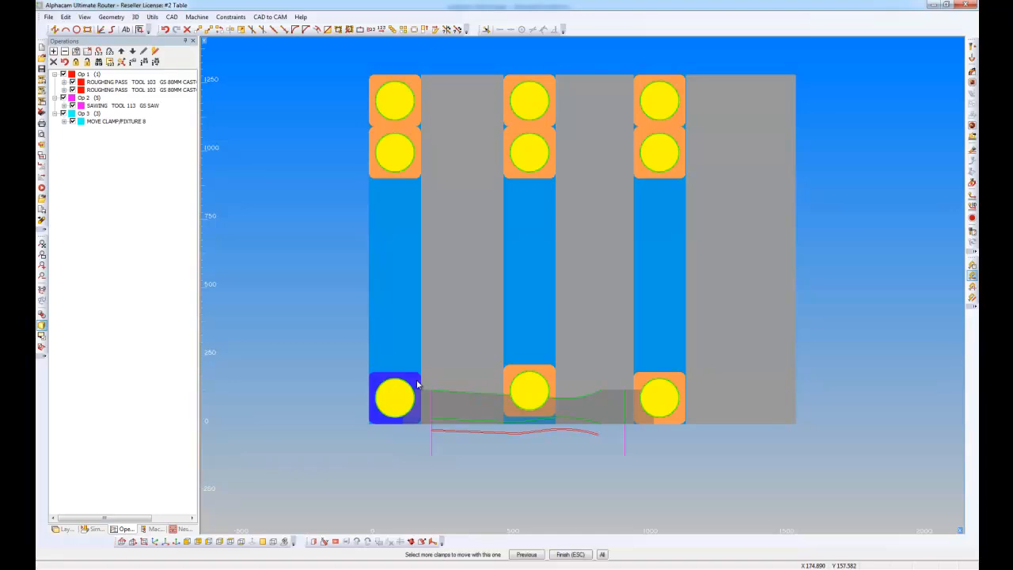
click(394, 397)
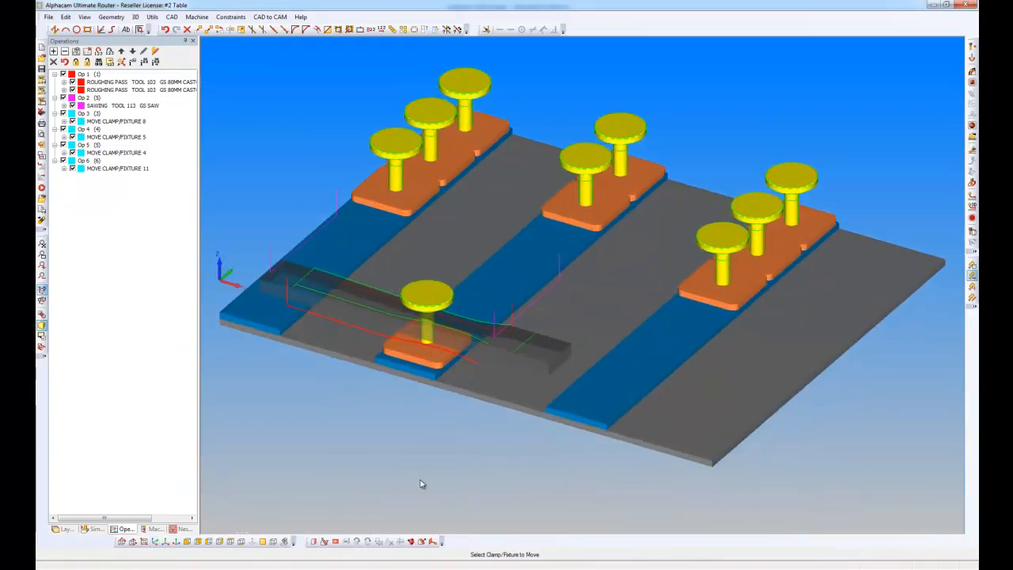
mouse_move(251, 208)
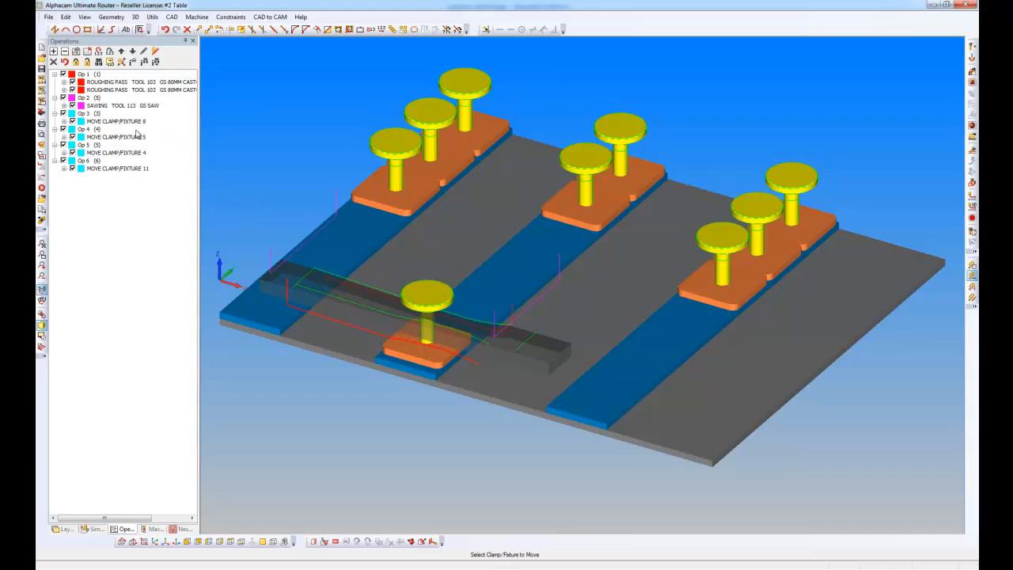
mouse_move(142, 124)
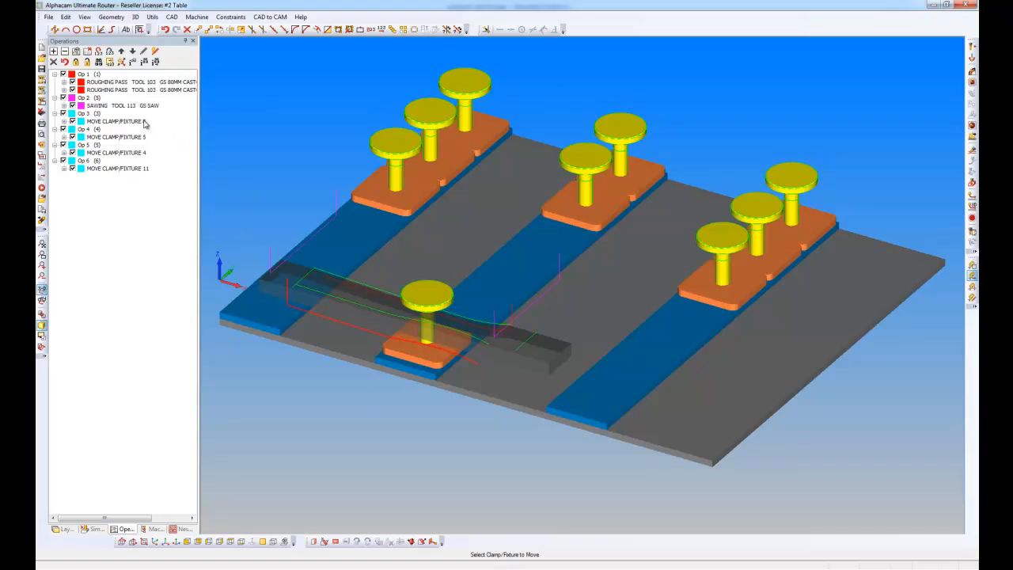
click(118, 105)
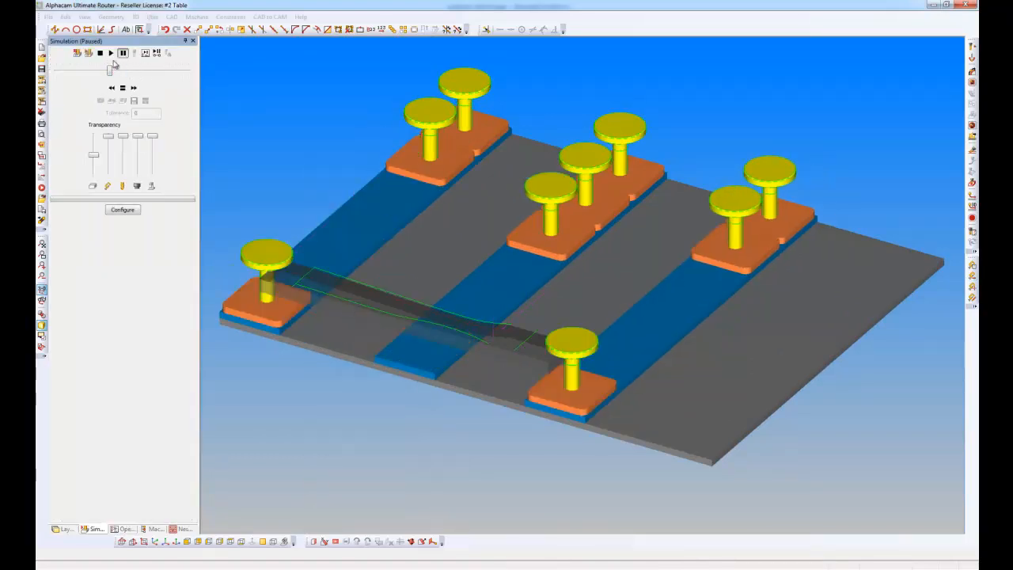
Play the solid simulation of the roughing tool machining the Arm
click(111, 53)
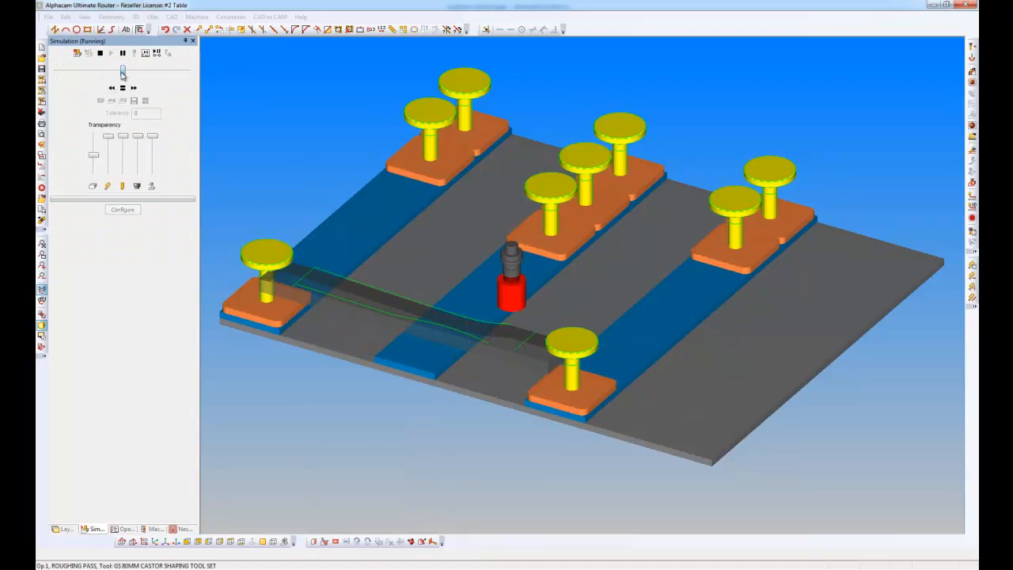